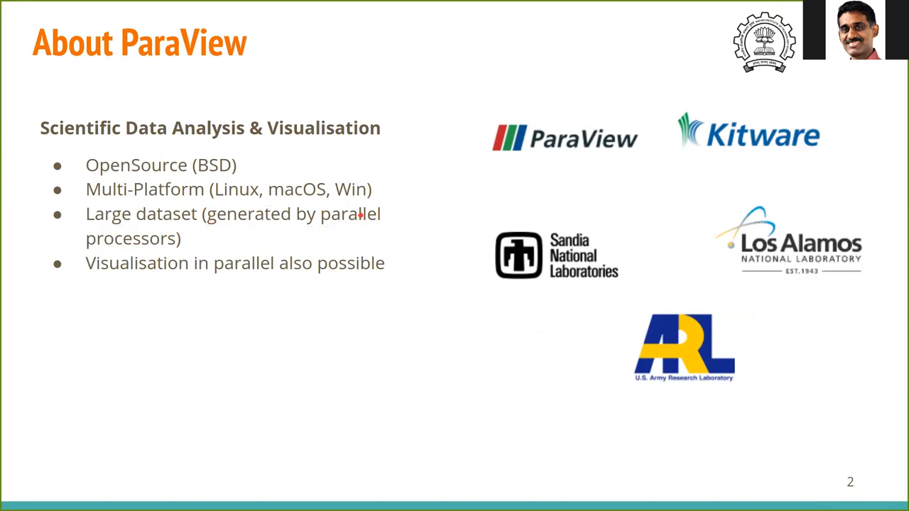
pyautogui.moveTo(239, 226)
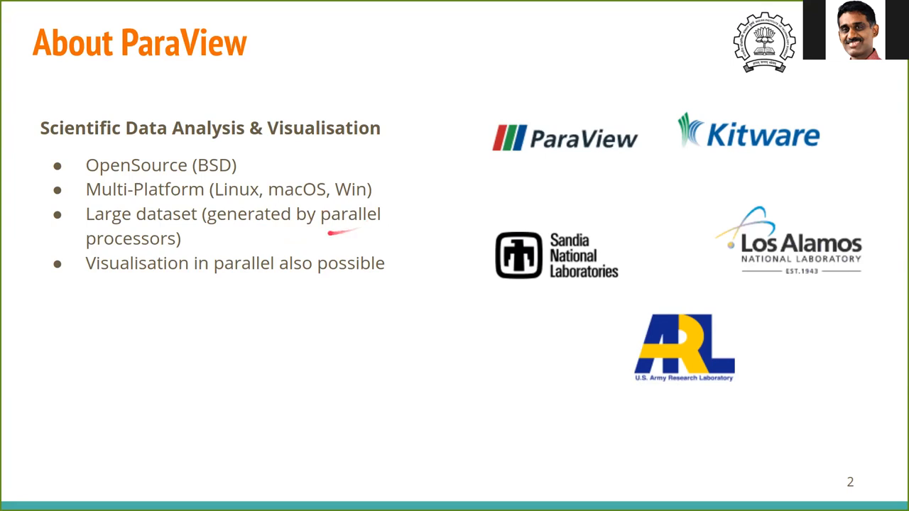
pyautogui.moveTo(262, 234)
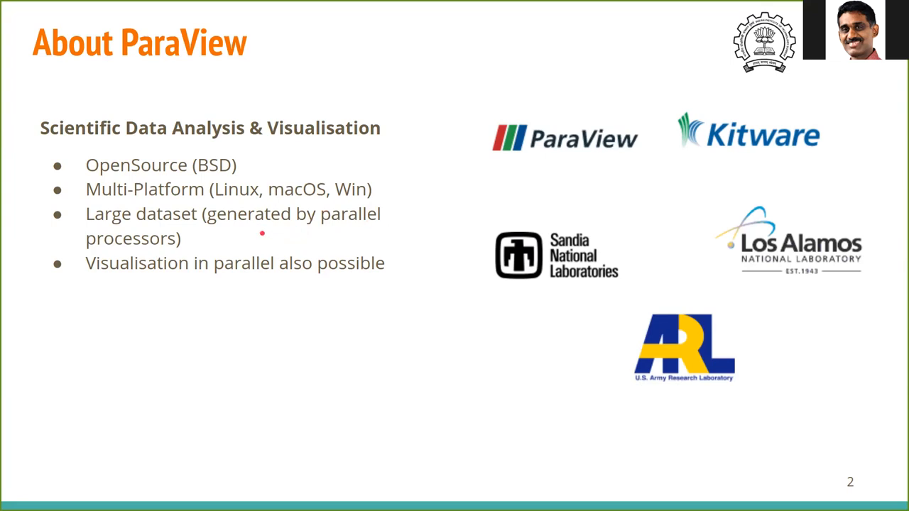
# - Present slide 6, 'What, How, and Where to Render?', with its labelled data, properties and view screenshot
pyautogui.moveTo(280, 242); pyautogui.dragTo(384, 238)
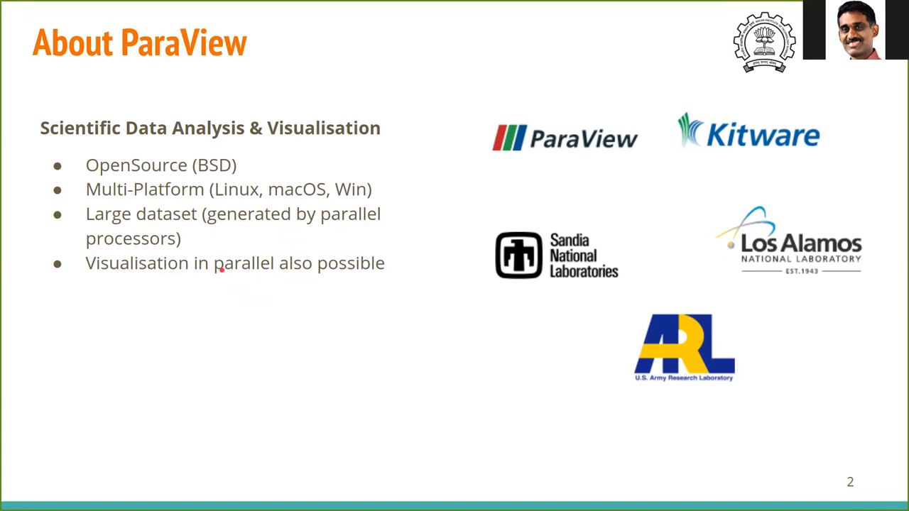
pyautogui.moveTo(322, 271)
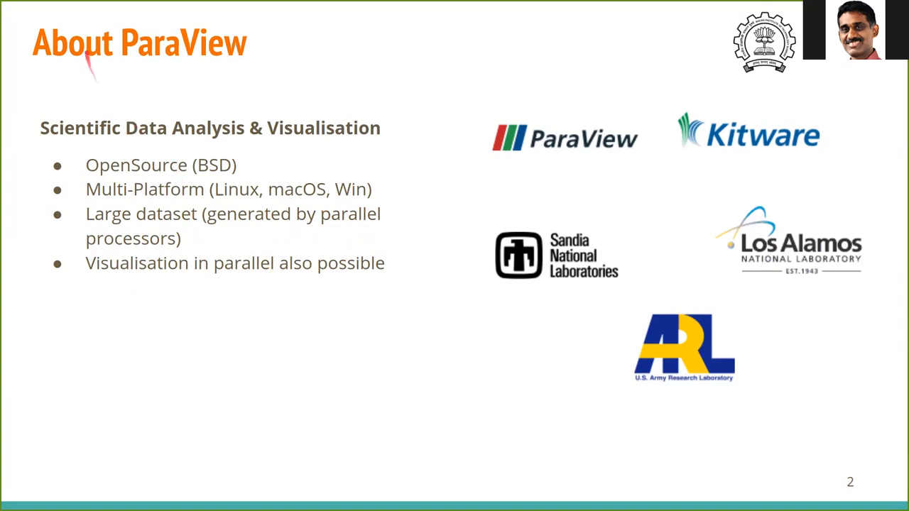
pyautogui.moveTo(206, 82); pyautogui.dragTo(213, 199)
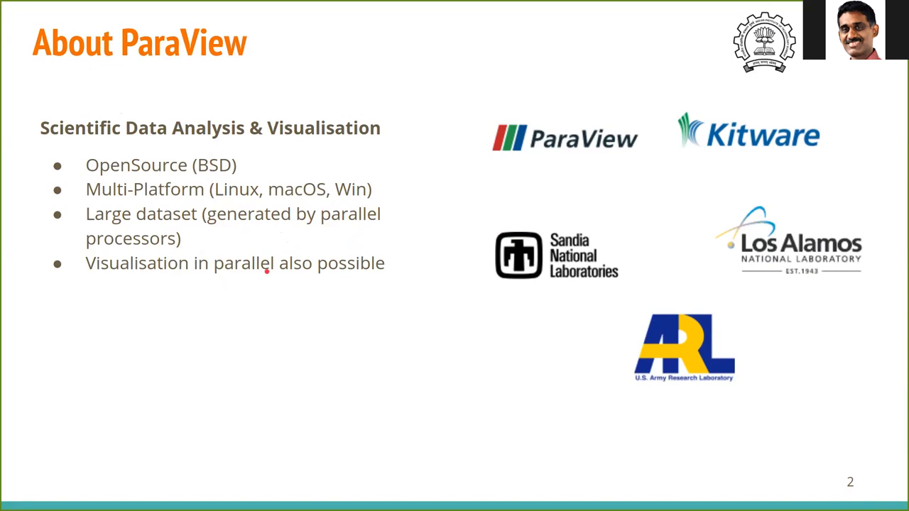
pyautogui.moveTo(326, 258)
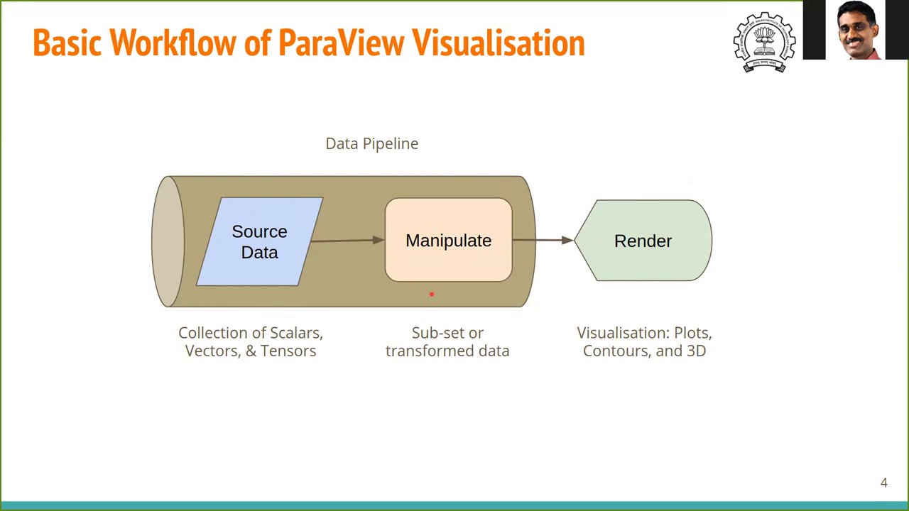
pyautogui.moveTo(565, 234)
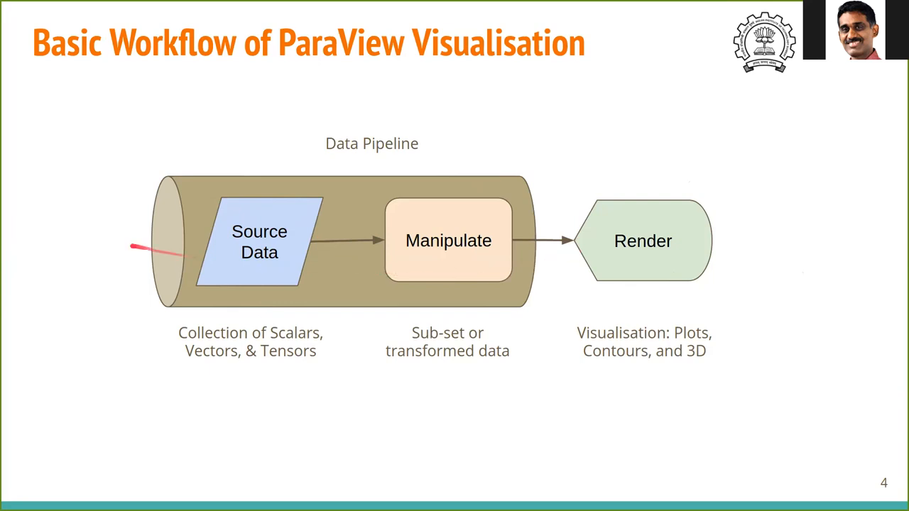
pyautogui.moveTo(162, 206)
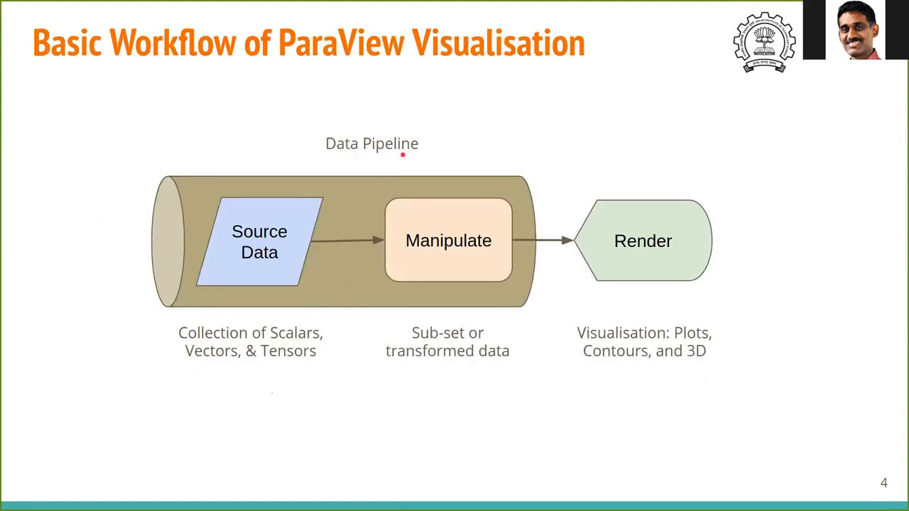
pyautogui.moveTo(314, 337)
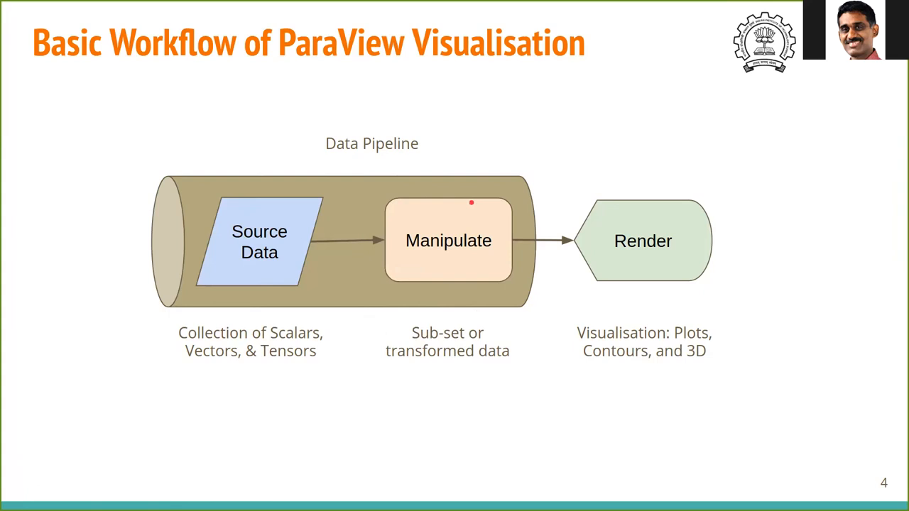
pyautogui.moveTo(637, 367)
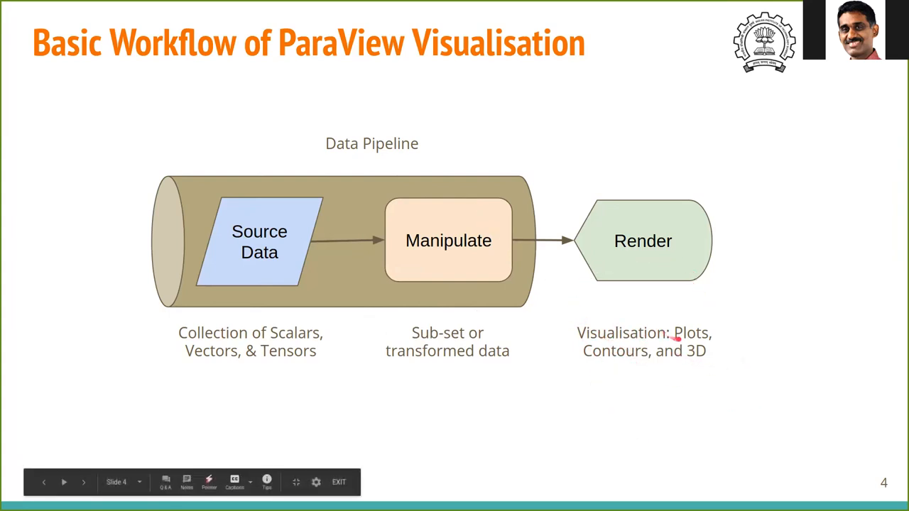
pyautogui.click(83, 482)
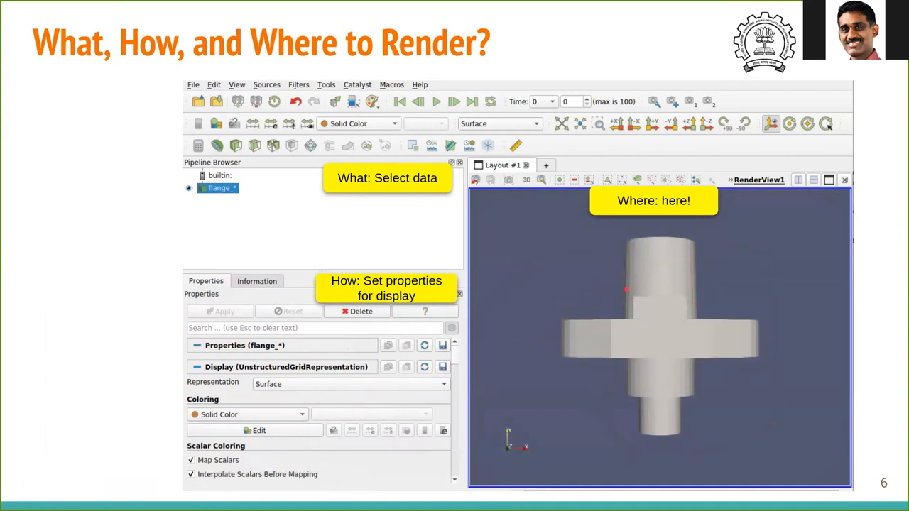
# - Advance to slide 7, 'Rendering Source without Manipulation'
pyautogui.press('Right')
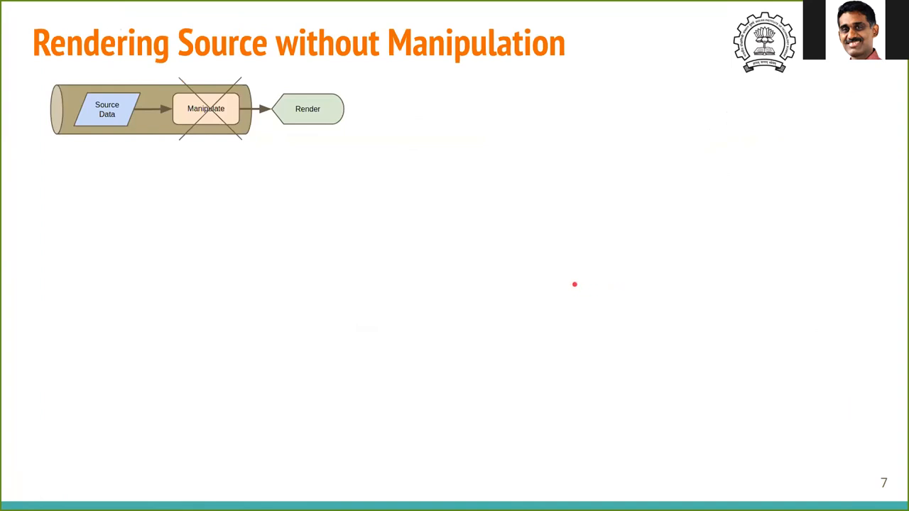
pyautogui.moveTo(576, 279)
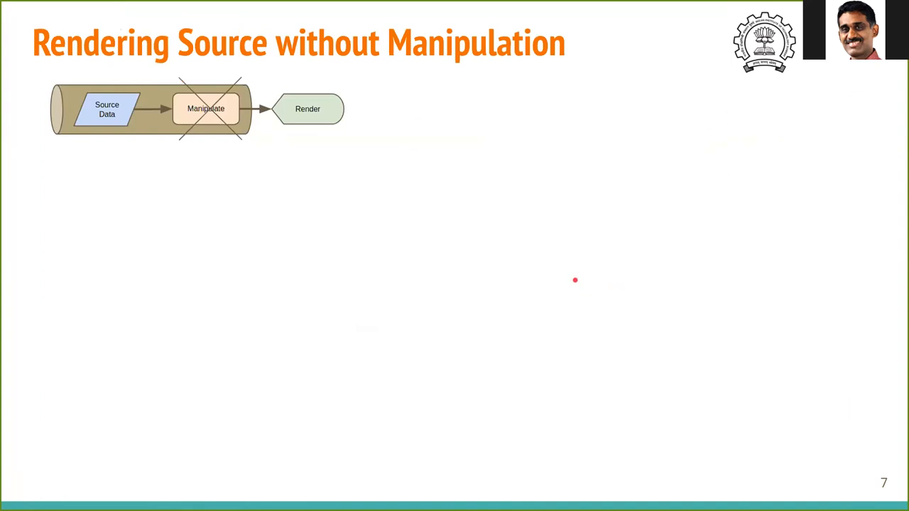
pyautogui.moveTo(550, 284)
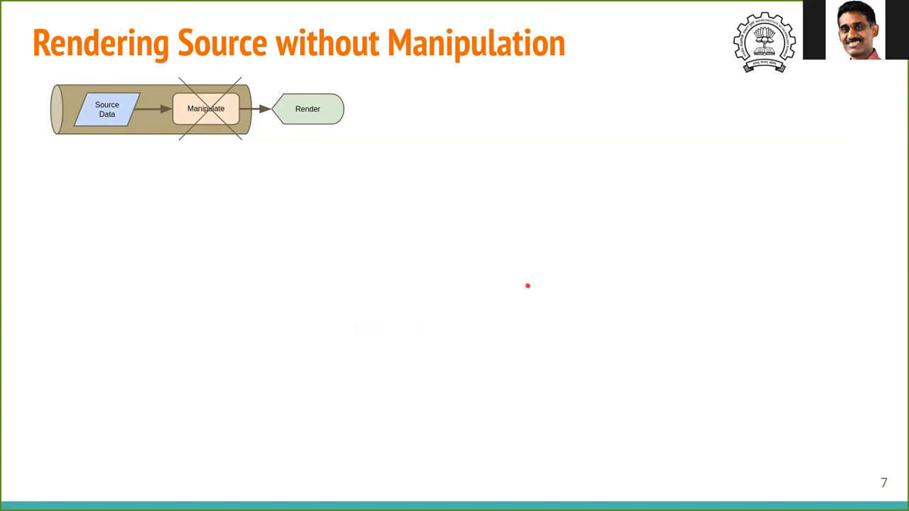
pyautogui.moveTo(403, 261)
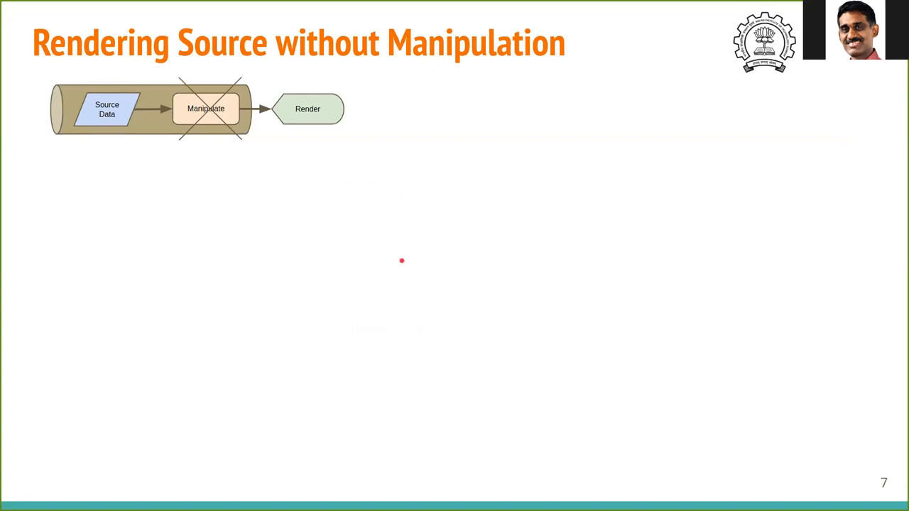
pyautogui.moveTo(367, 208)
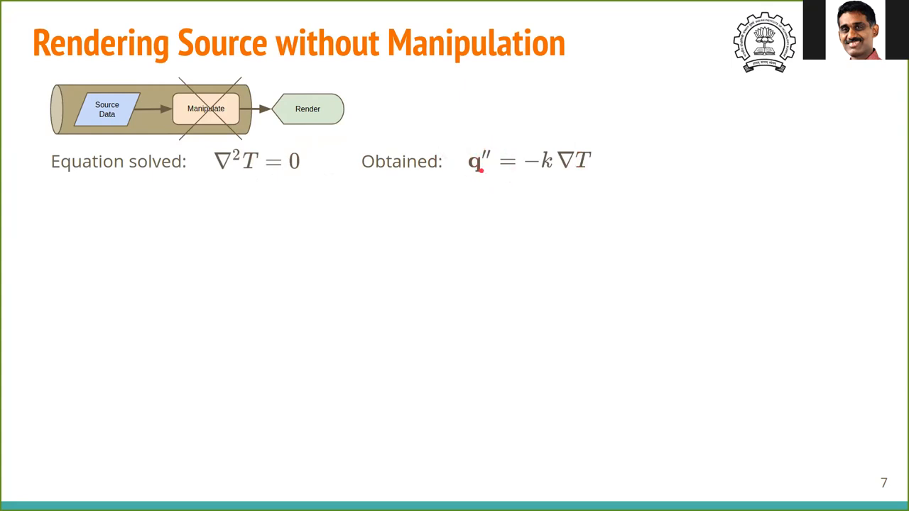
# - Show slide 8, 'Source to Render in Action', with the annotated ParaView flange screenshot
pyautogui.moveTo(291, 142); pyautogui.dragTo(391, 151)
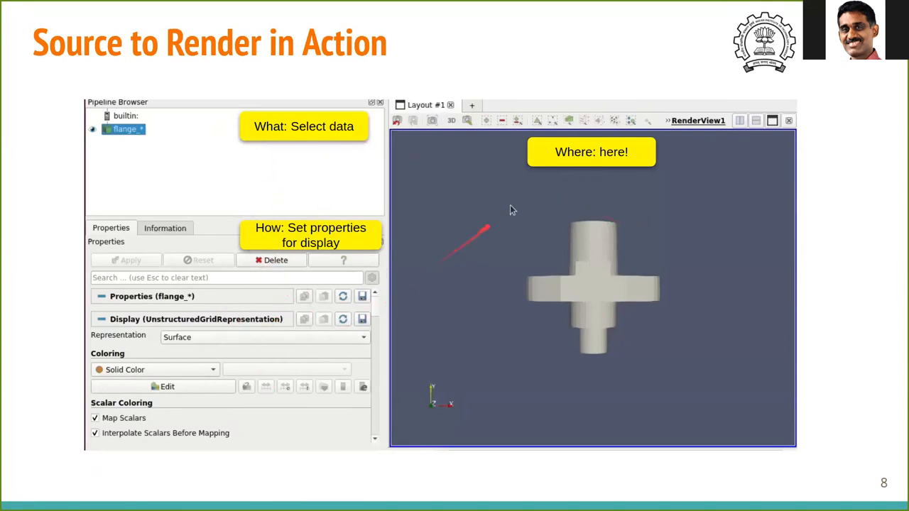
pyautogui.click(740, 120)
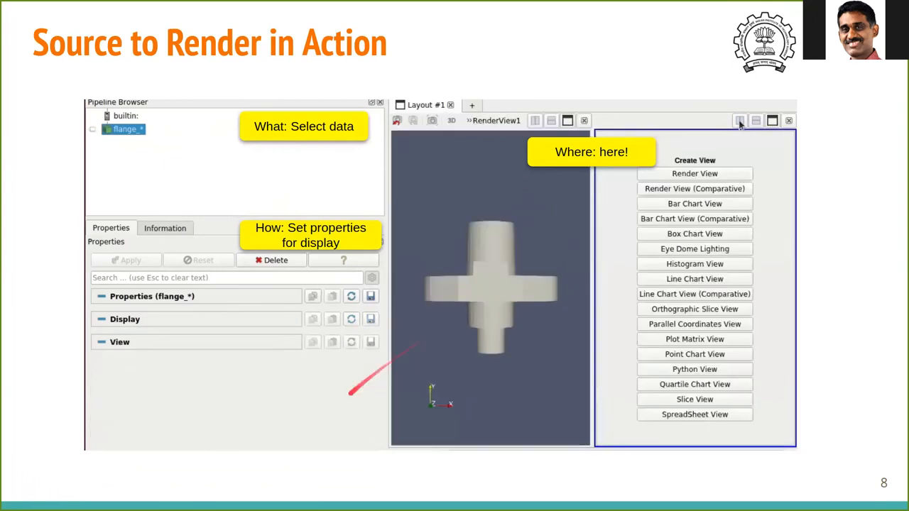
pyautogui.click(693, 173)
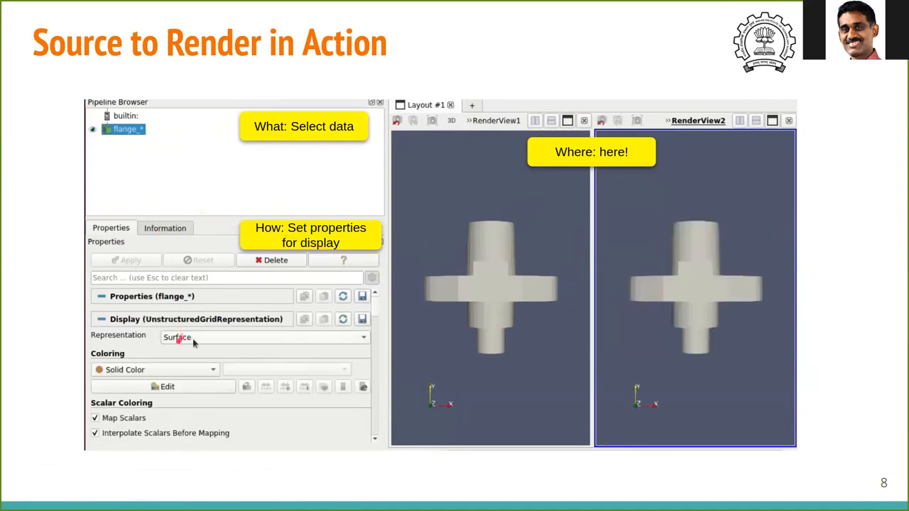
pyautogui.click(153, 370)
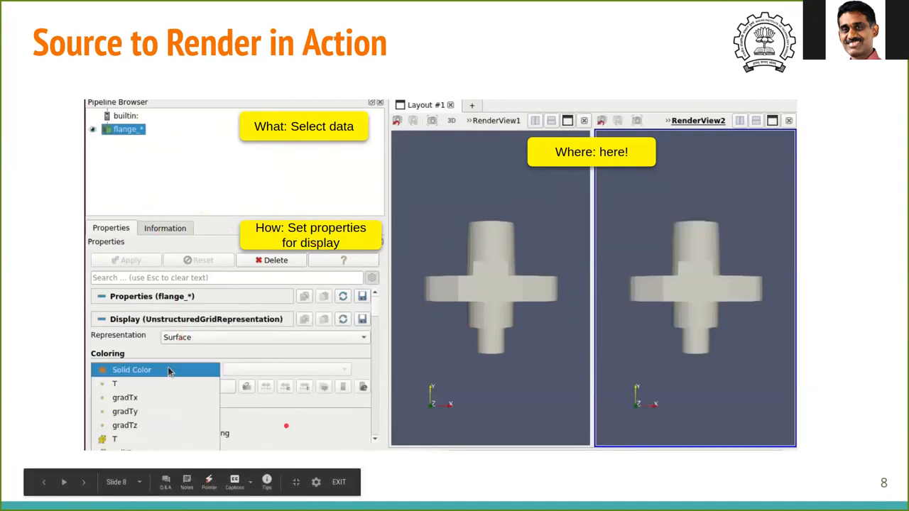
pyautogui.click(124, 398)
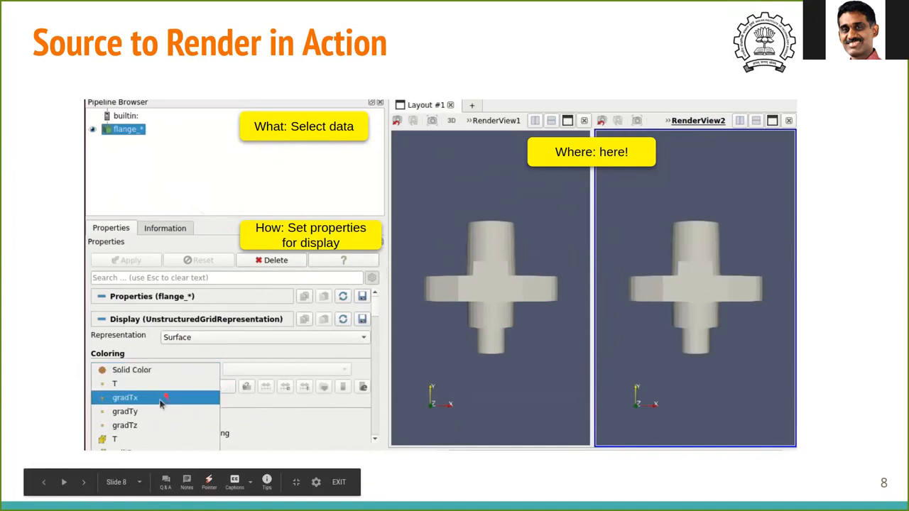
pyautogui.click(128, 450)
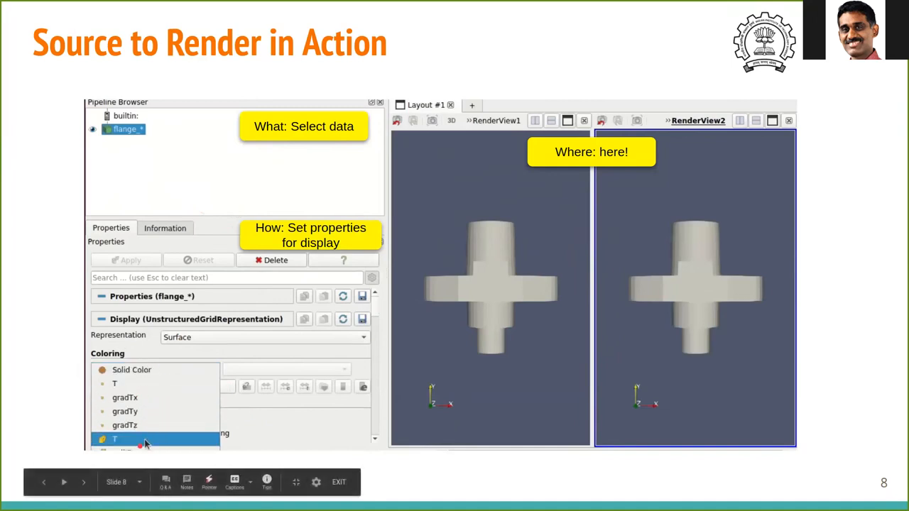
pyautogui.click(127, 434)
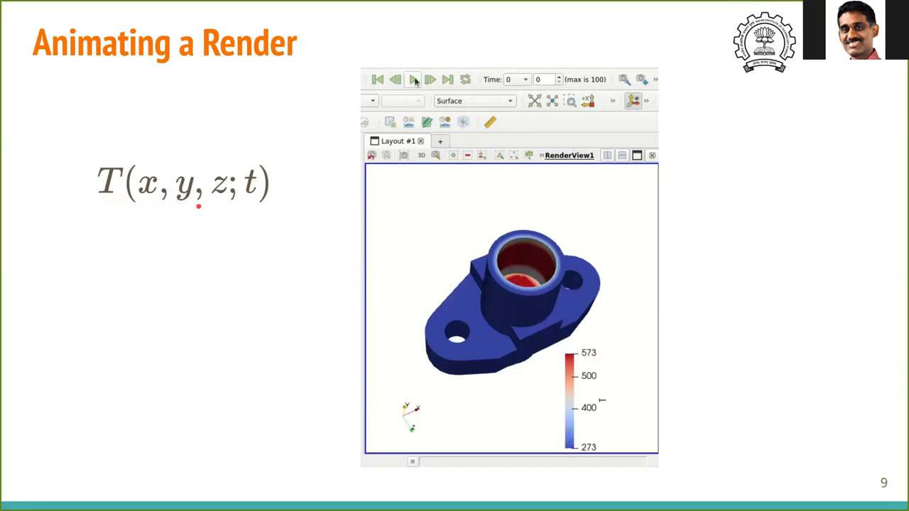
# - Click through the looping ParaView flange animation on slide 9
pyautogui.click(414, 79)
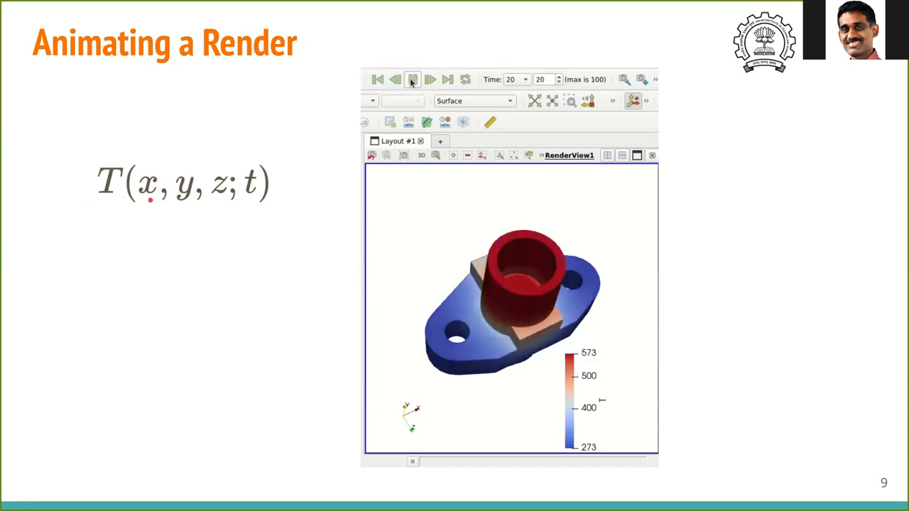
pyautogui.click(431, 78)
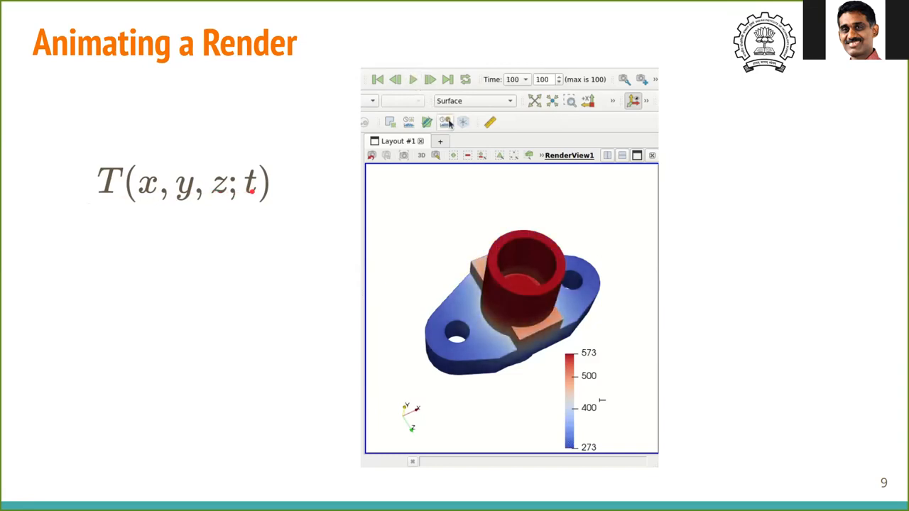
pyautogui.click(383, 79)
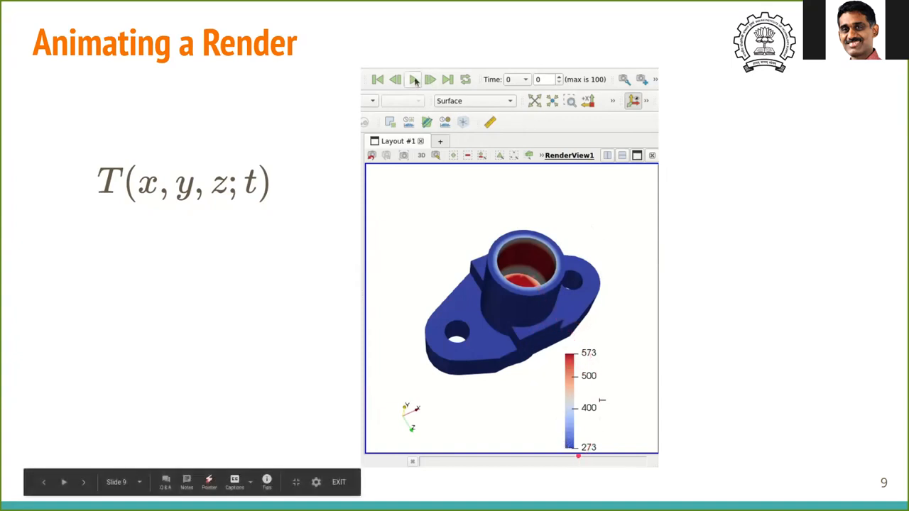
pyautogui.click(414, 78)
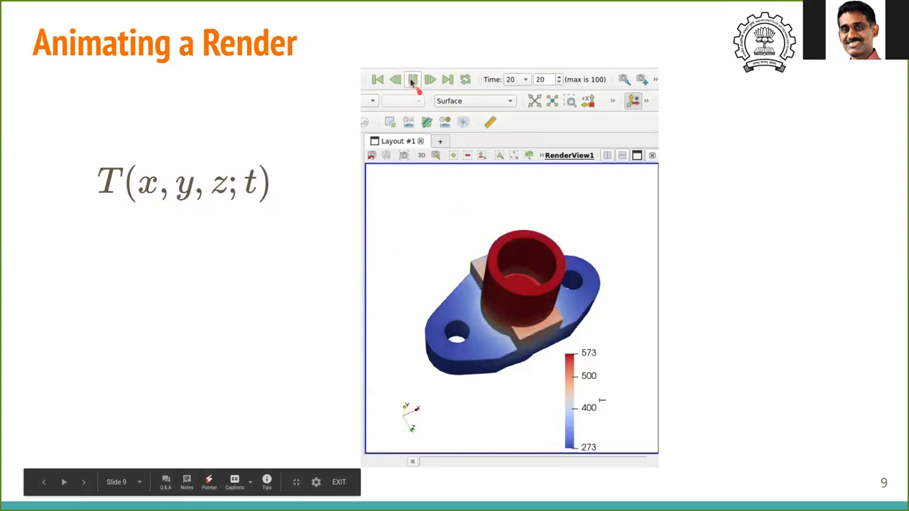
pyautogui.click(449, 78)
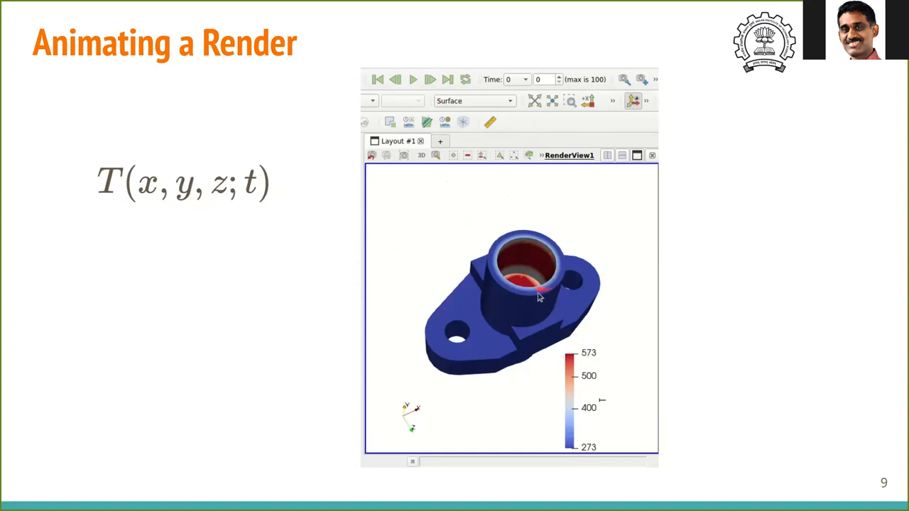
pyautogui.moveTo(564, 444)
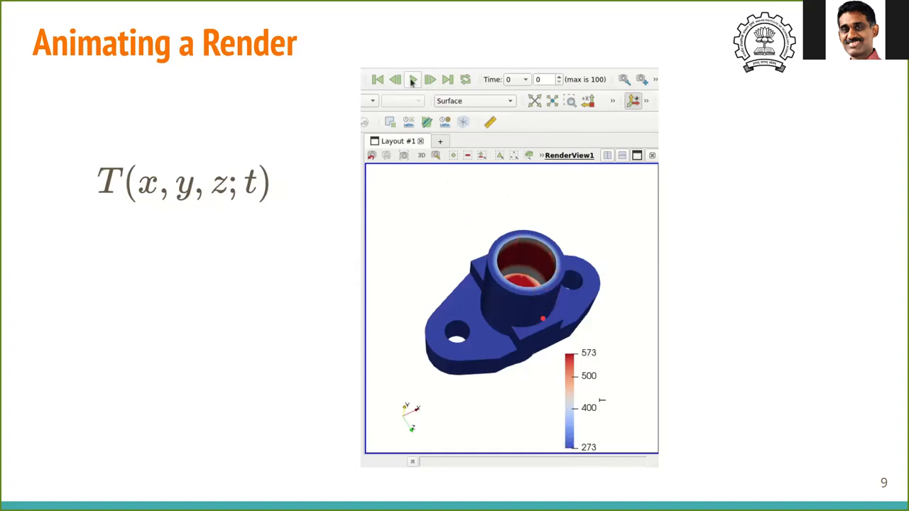
pyautogui.click(413, 78)
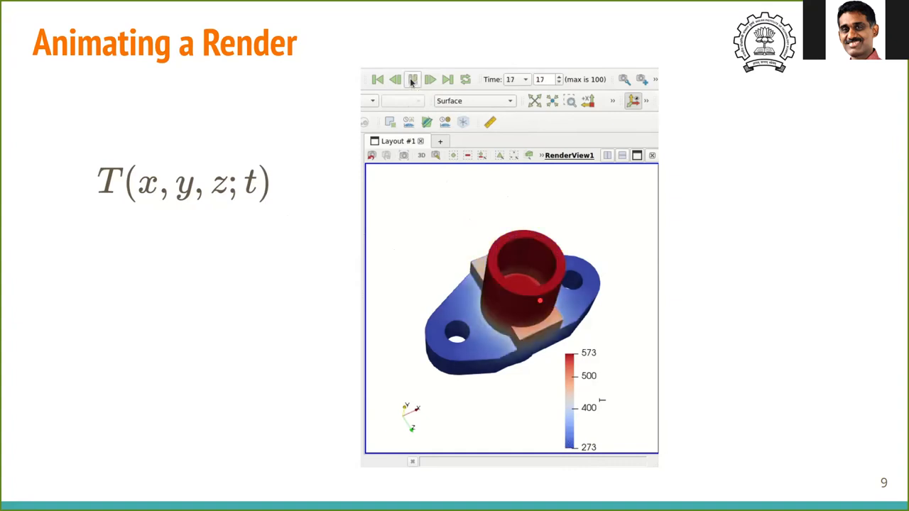
pyautogui.click(431, 78)
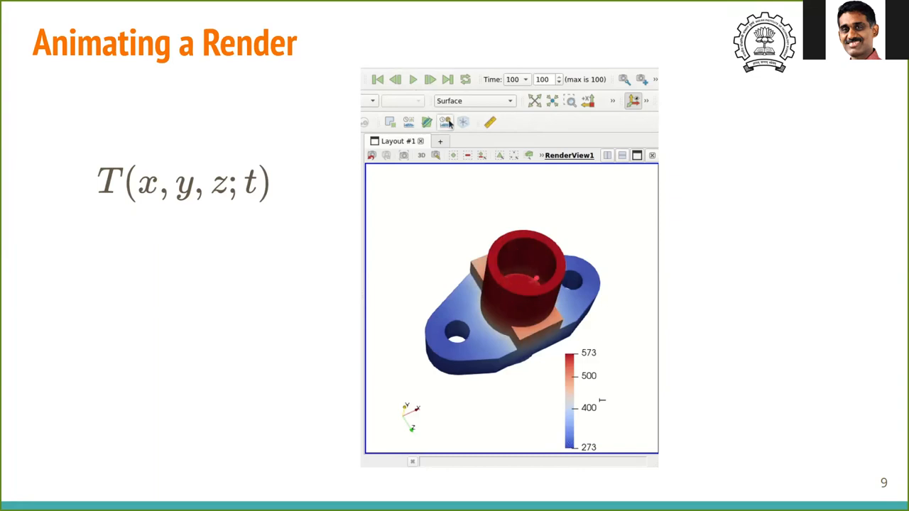
pyautogui.click(373, 79)
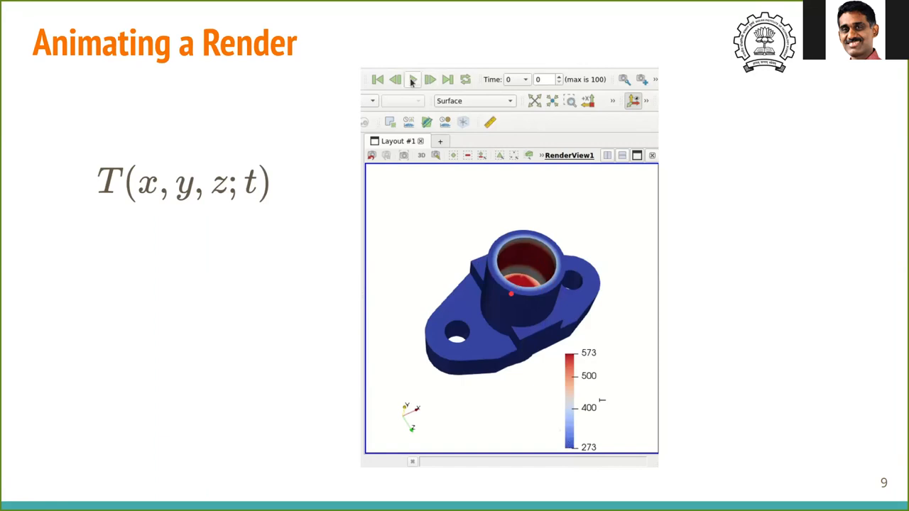
# - Click through the animation again, then advance to slide 10, 'Rendering Manipulated Source'
pyautogui.click(412, 78)
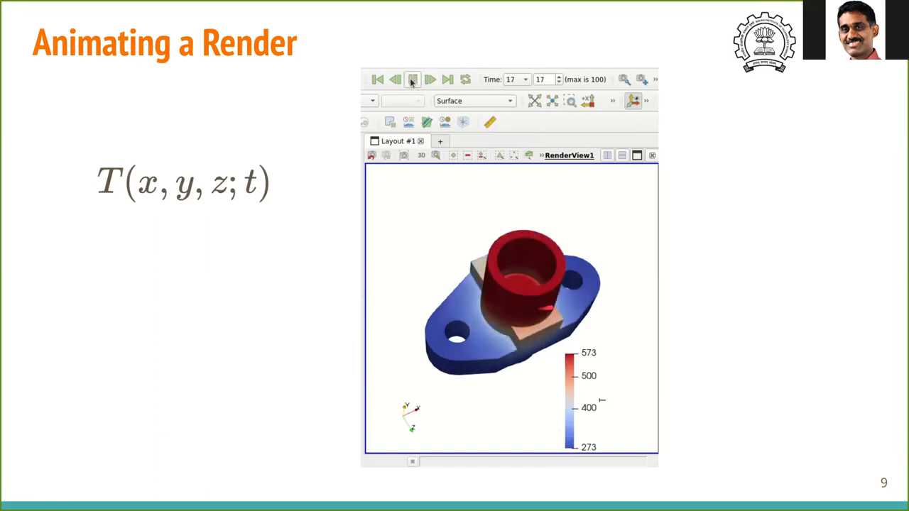
pyautogui.click(449, 79)
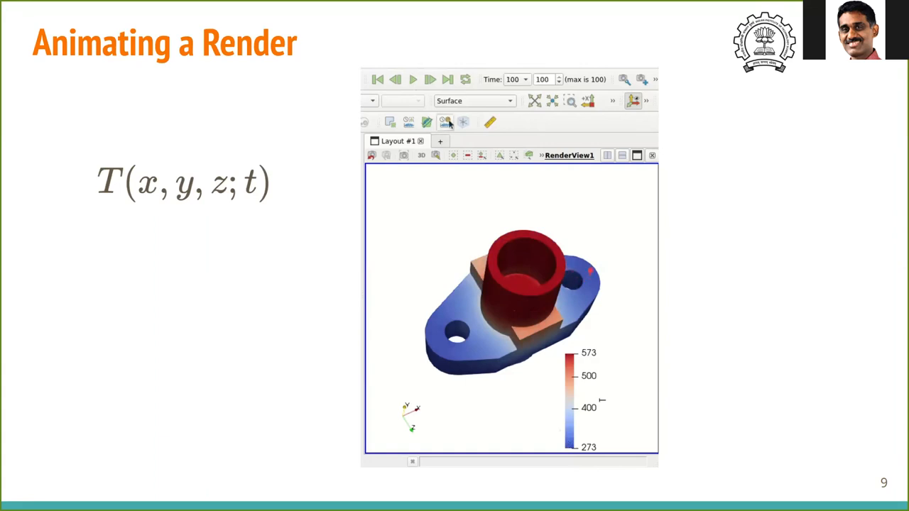
pyautogui.click(371, 78)
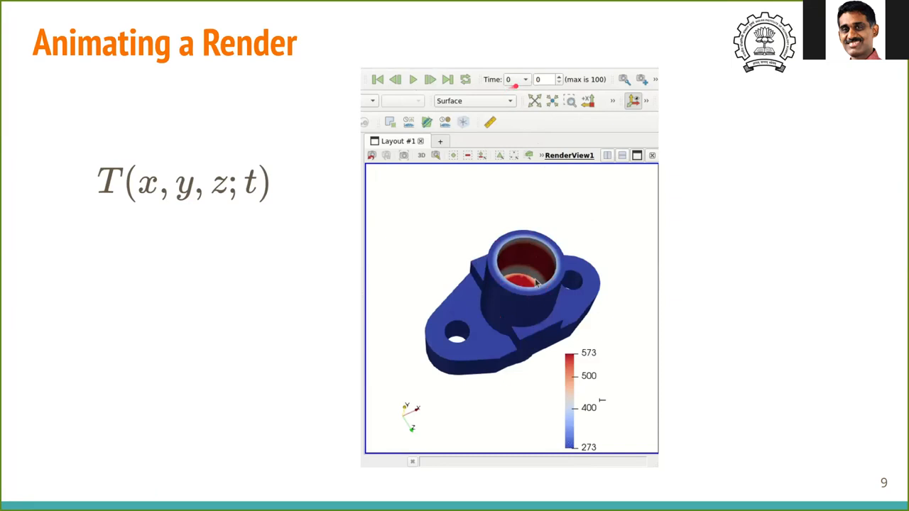
pyautogui.moveTo(539, 297)
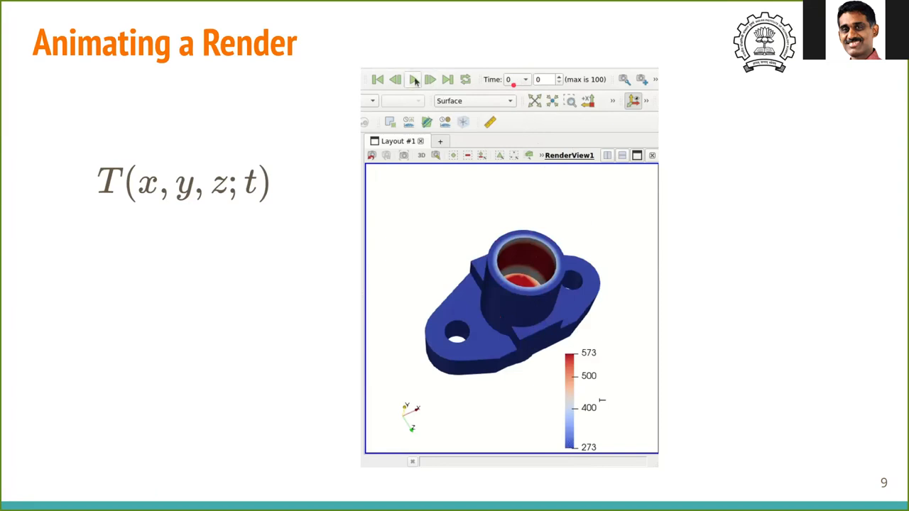
pyautogui.click(414, 79)
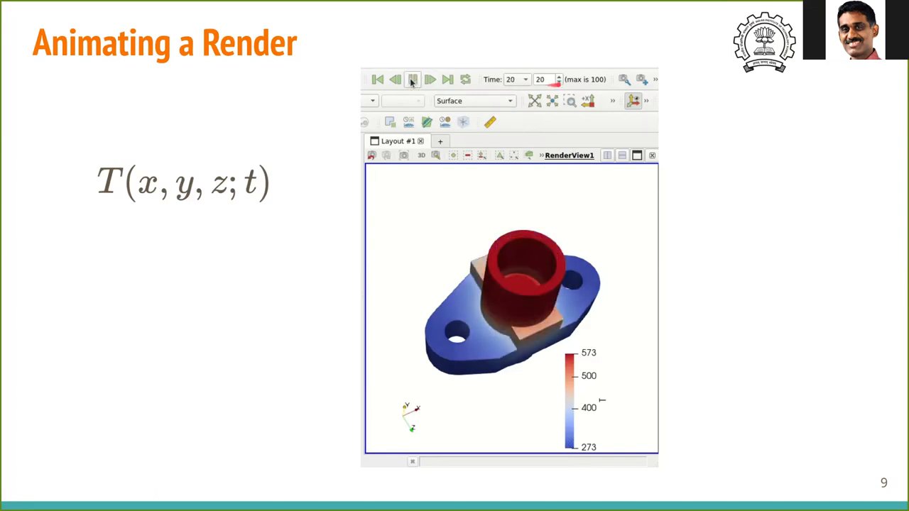
pyautogui.click(432, 79)
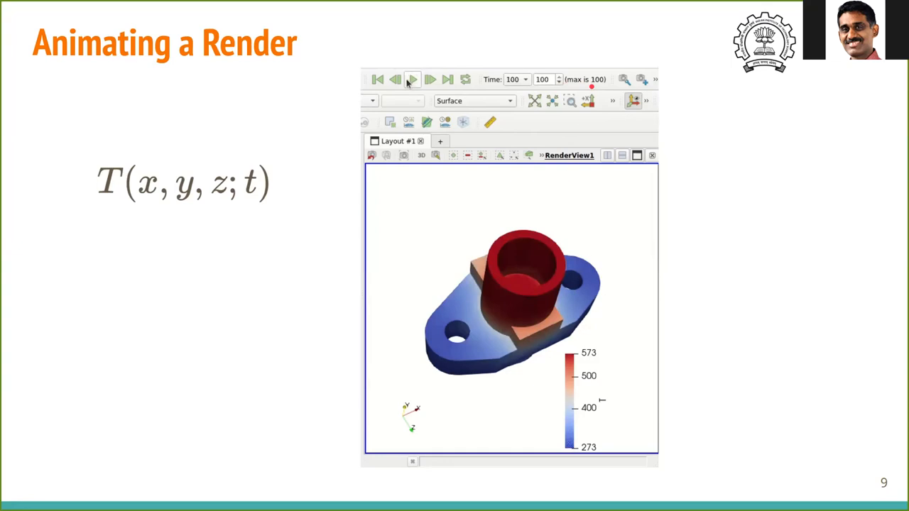
pyautogui.press('Right')
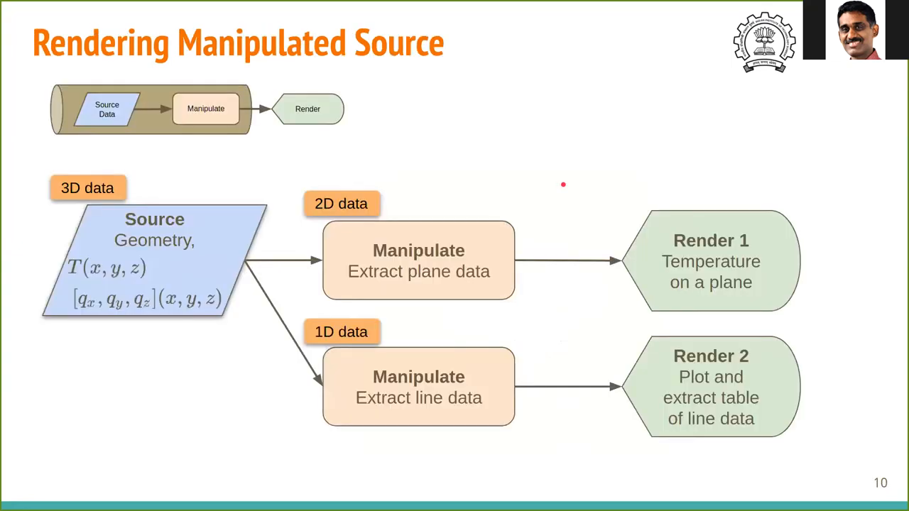
pyautogui.moveTo(497, 169)
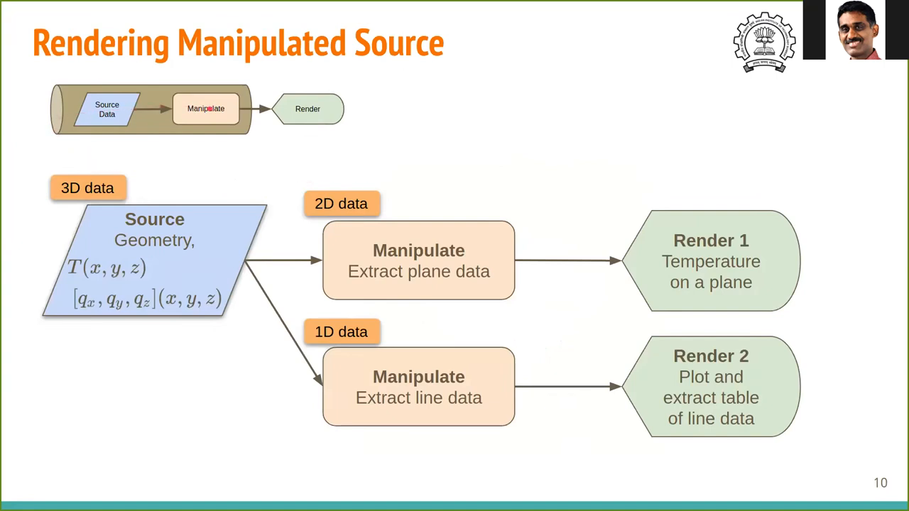
pyautogui.moveTo(307, 108)
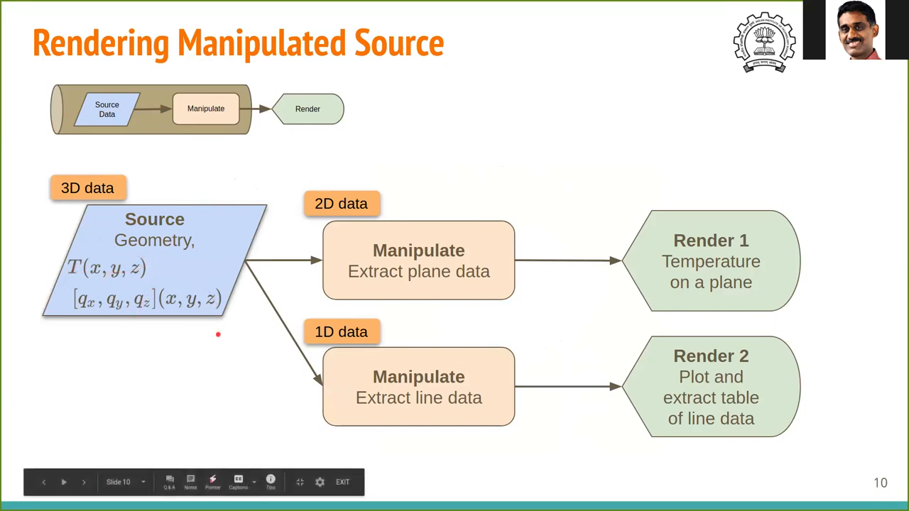
pyautogui.moveTo(131, 171)
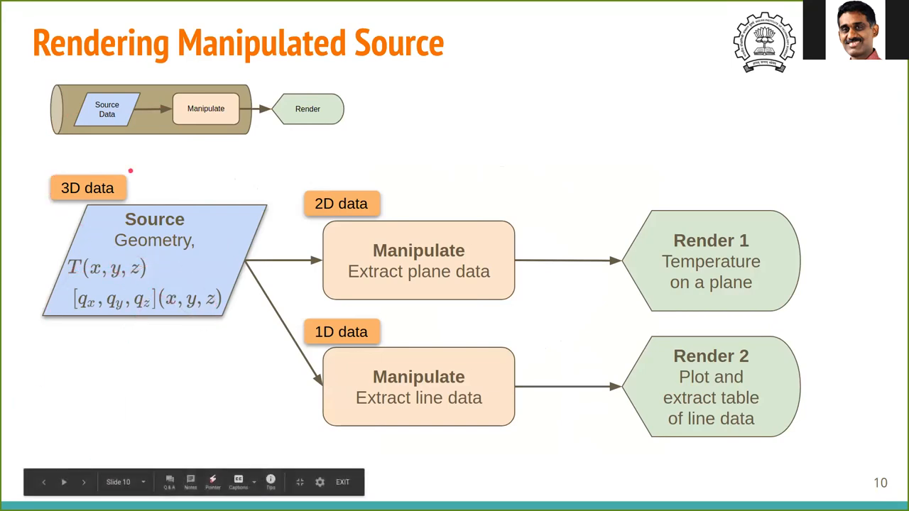
pyautogui.moveTo(520, 208)
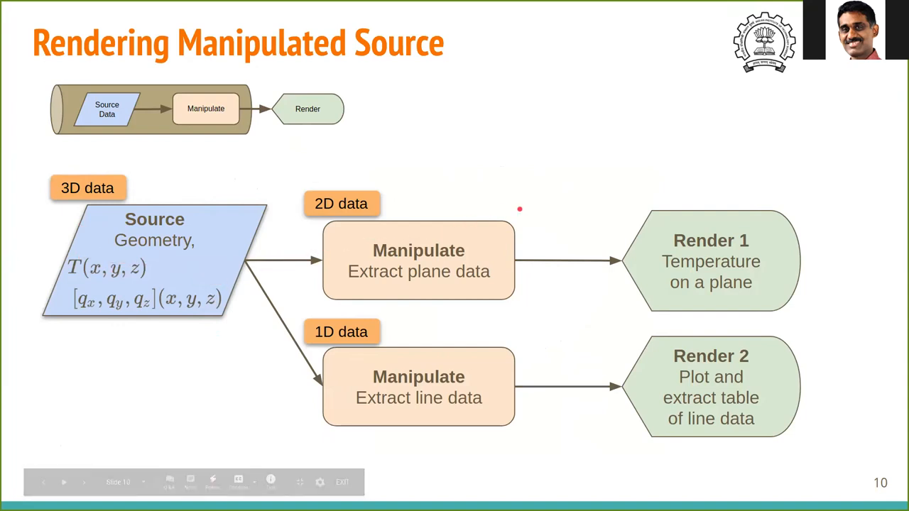
pyautogui.moveTo(718, 256)
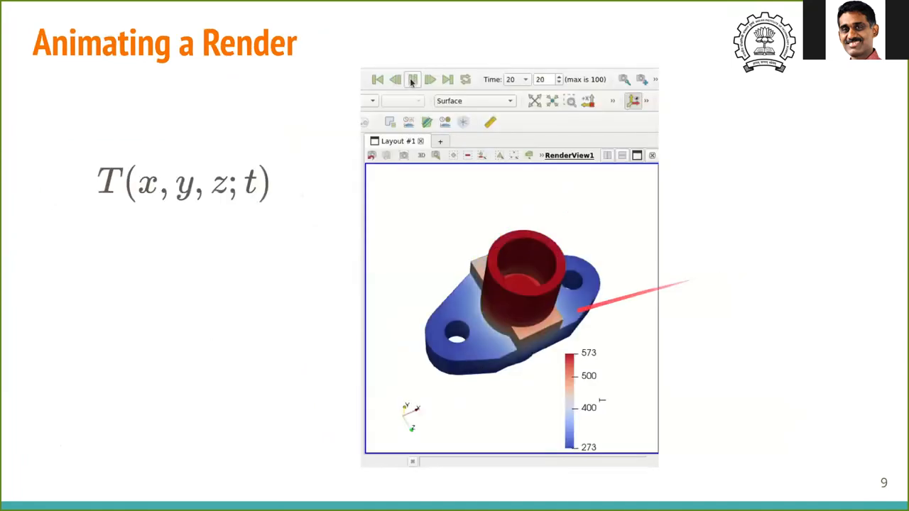
# - Briefly revisit slide 9's animated flange render, then return to slide 10
pyautogui.click(415, 78)
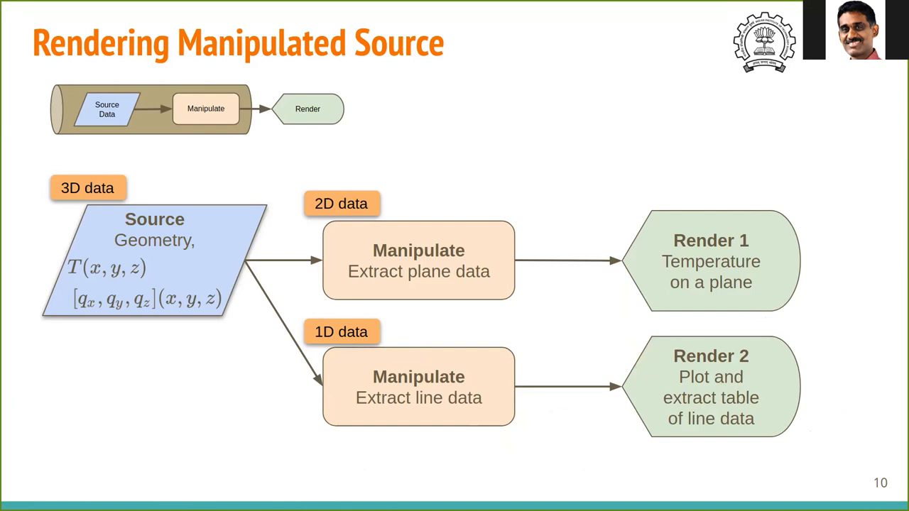
pyautogui.moveTo(487, 497)
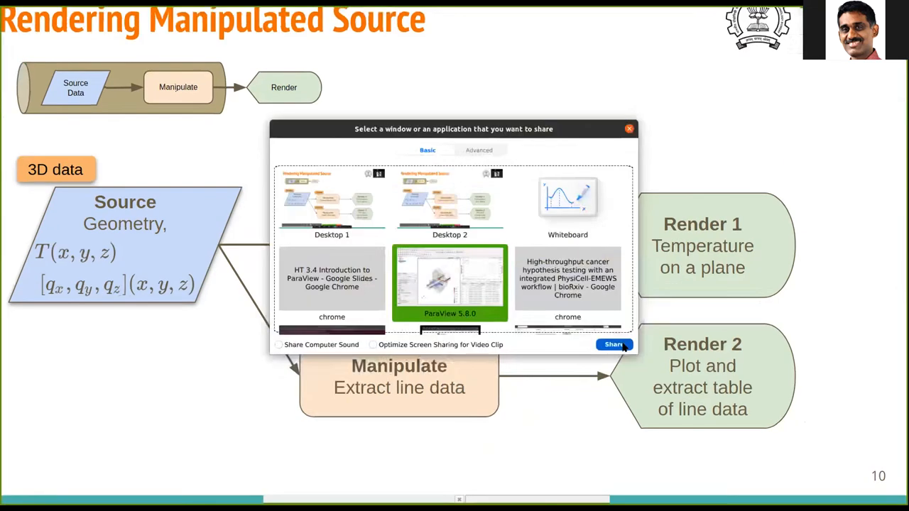
# - Share the ParaView 5.8.0 window and select Flange in the Pipeline Browser
pyautogui.click(613, 345)
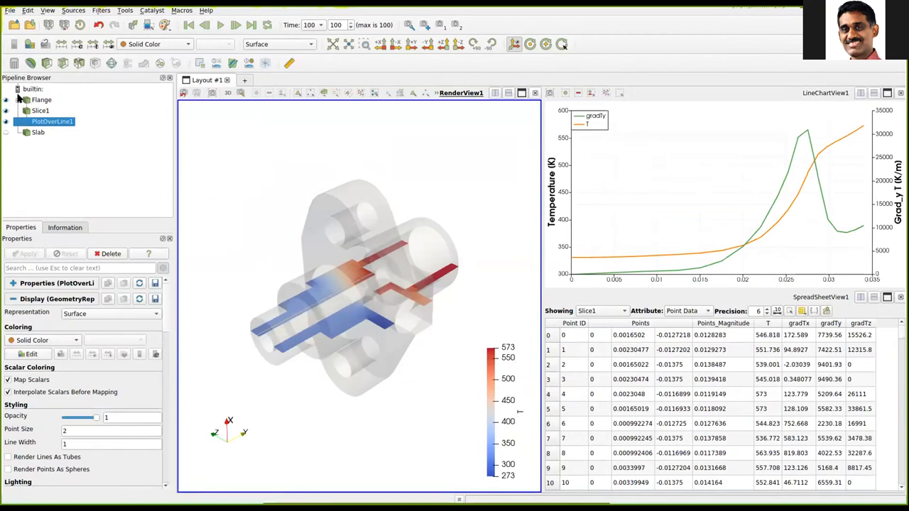
pyautogui.click(41, 99)
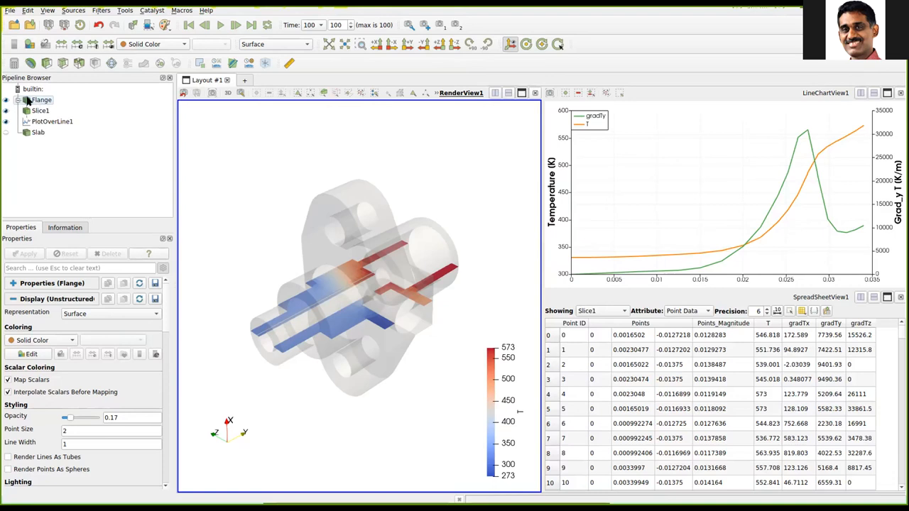
pyautogui.click(41, 110)
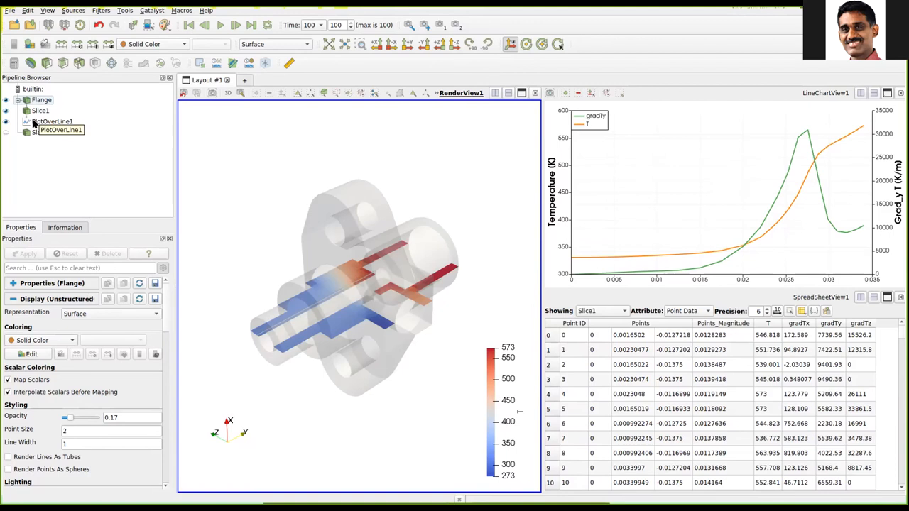
pyautogui.moveTo(34, 122)
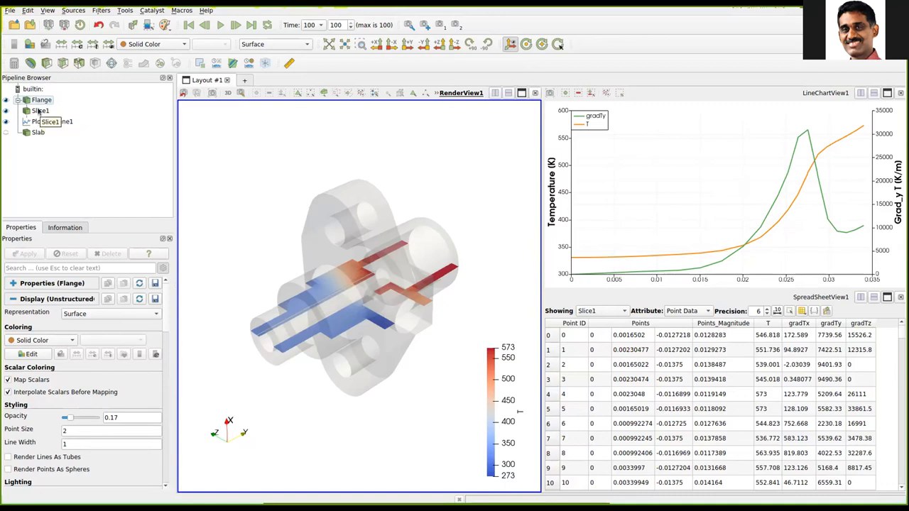
# - Select Slice1 in the Pipeline Browser to show its Slice Type and plane parameters
pyautogui.click(39, 110)
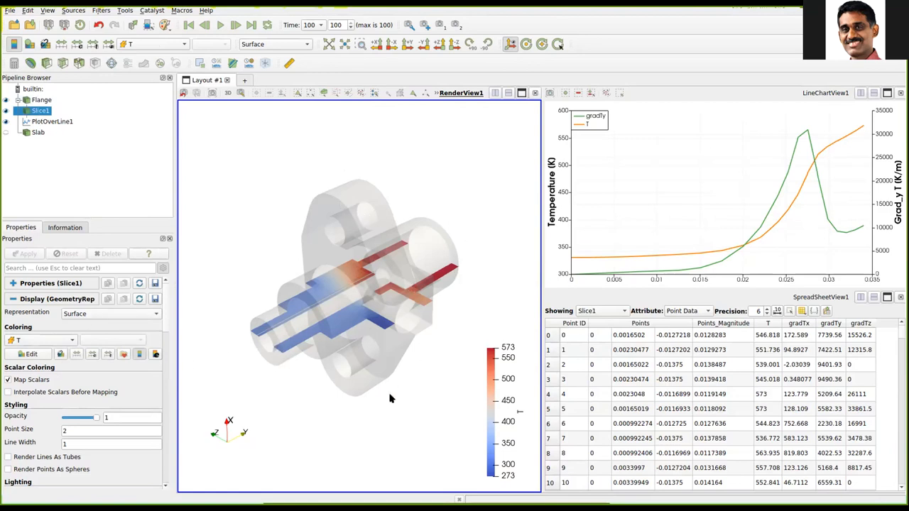
pyautogui.moveTo(363, 219)
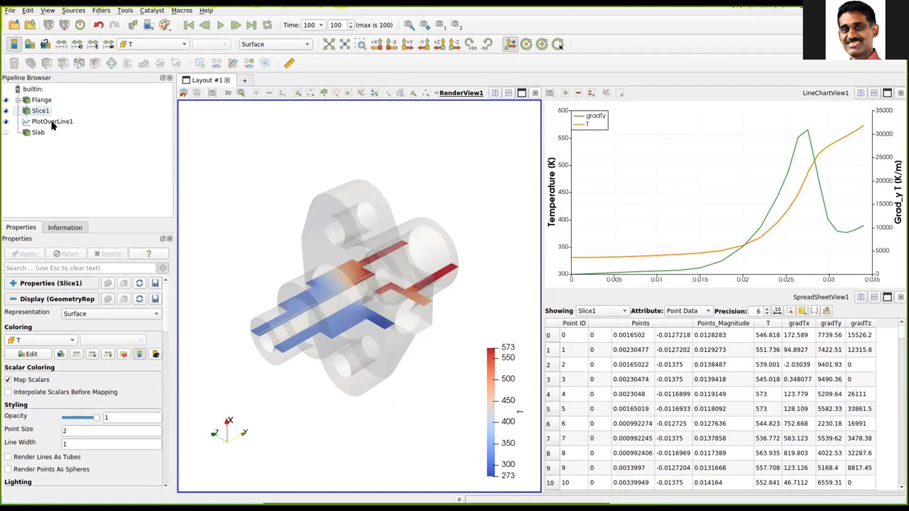
pyautogui.click(39, 110)
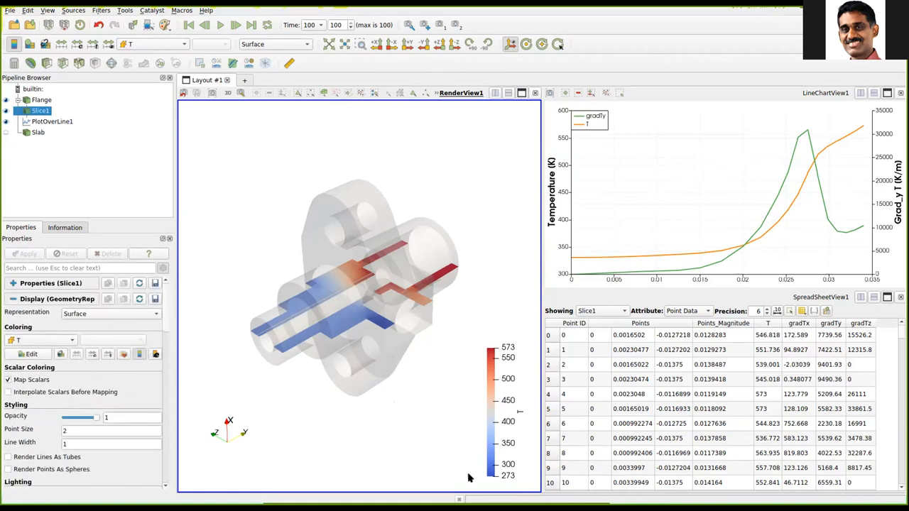
pyautogui.moveTo(613, 314)
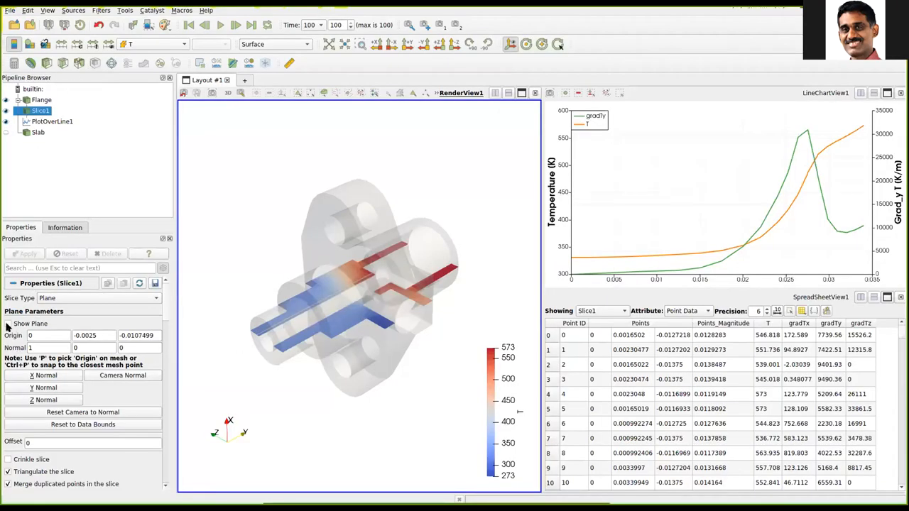
# - Toggle Show Plane on and off, then rotate the flange to view the slice
pyautogui.click(8, 323)
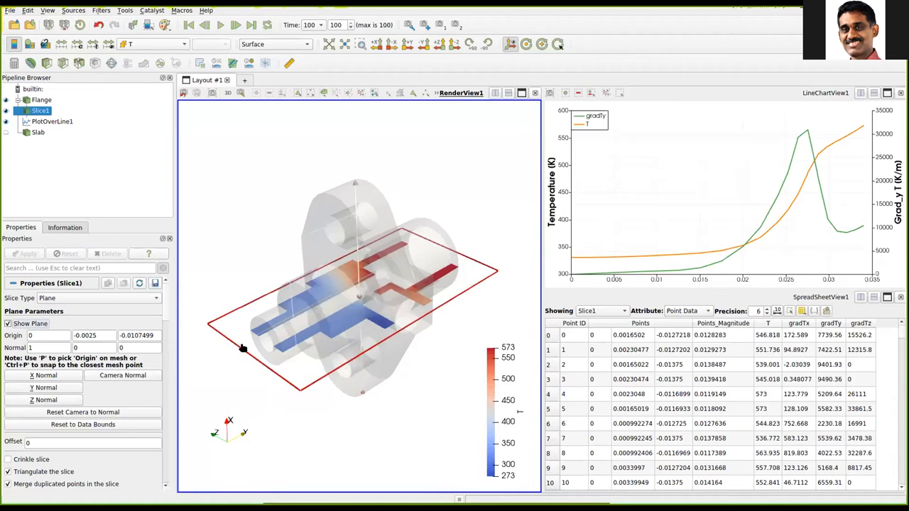
pyautogui.moveTo(276, 392)
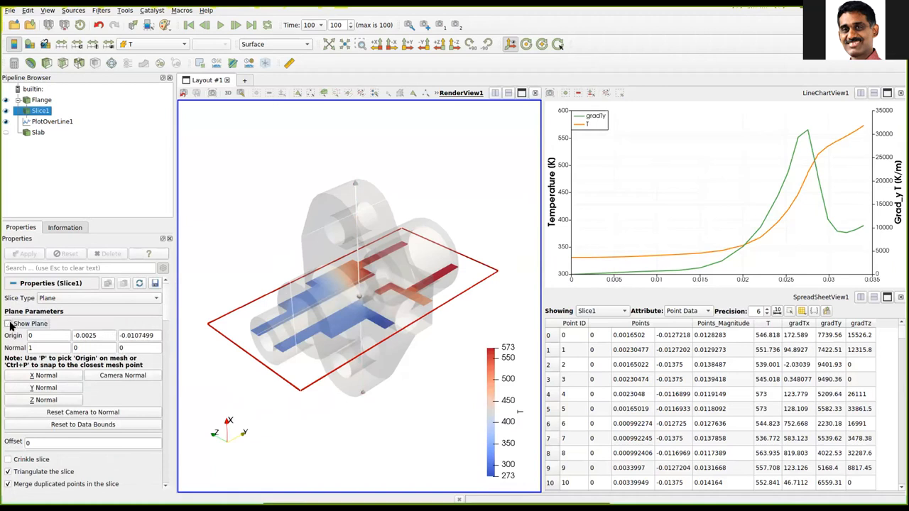
pyautogui.click(8, 323)
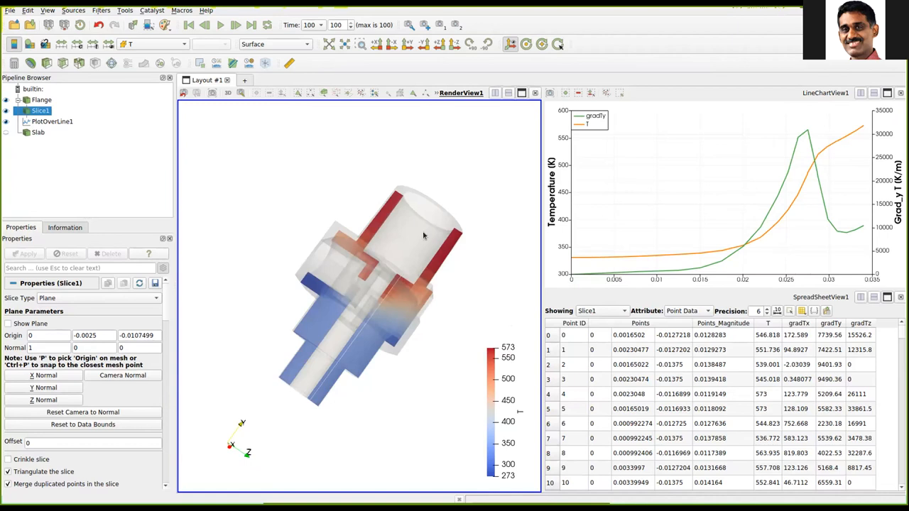
pyautogui.moveTo(423, 234); pyautogui.dragTo(437, 332)
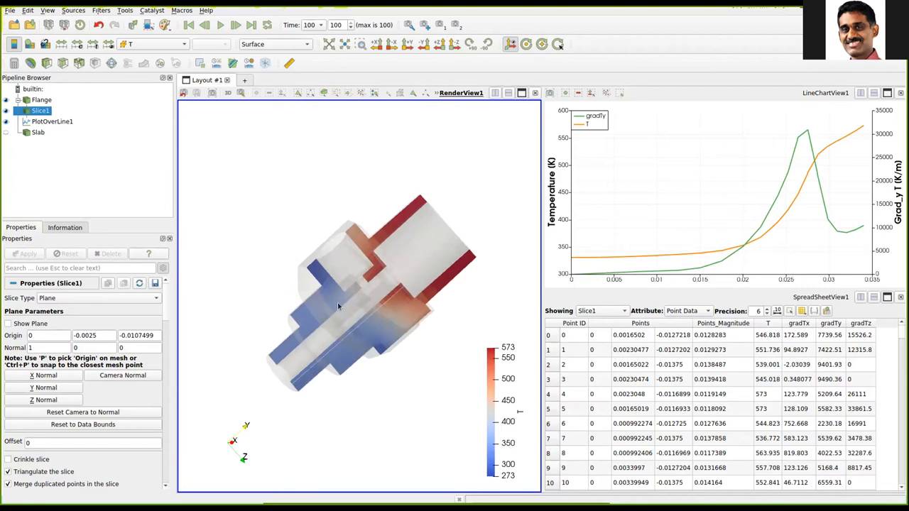
pyautogui.click(50, 121)
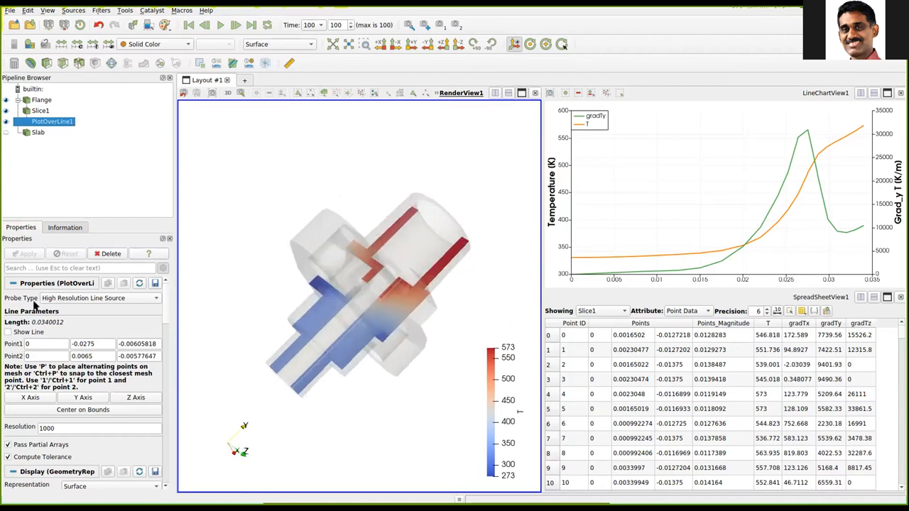
pyautogui.click(8, 331)
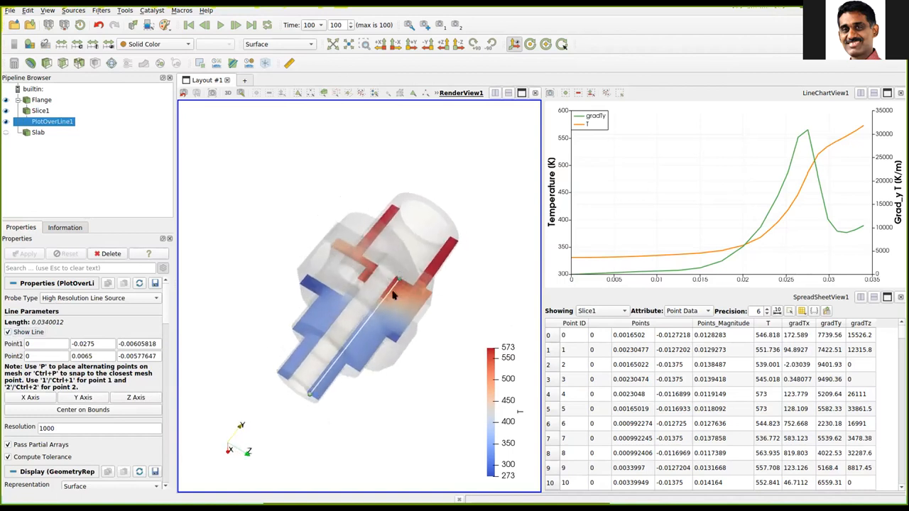
pyautogui.moveTo(373, 339)
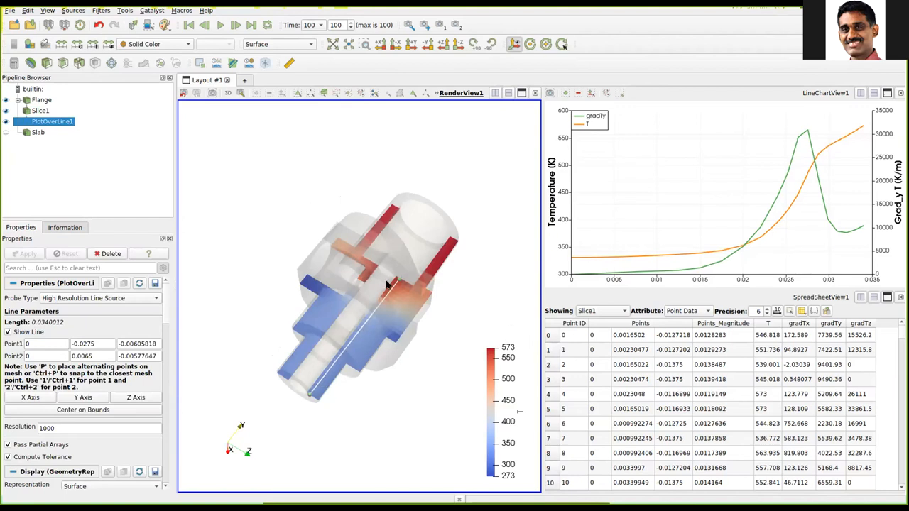
pyautogui.moveTo(750, 217)
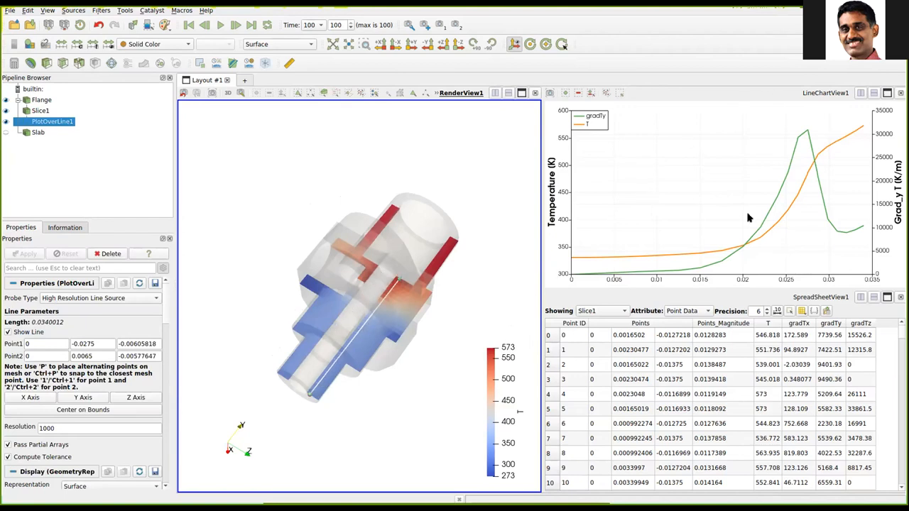
pyautogui.moveTo(575, 238)
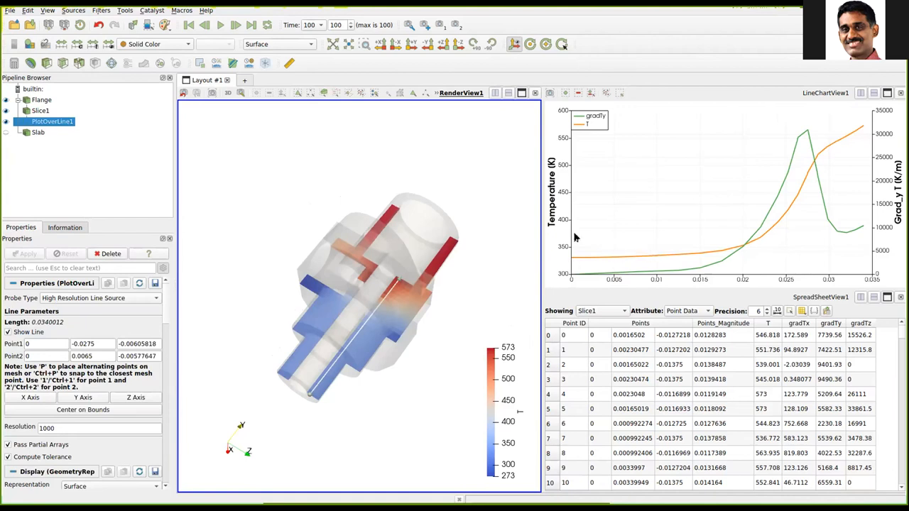
pyautogui.moveTo(734, 236)
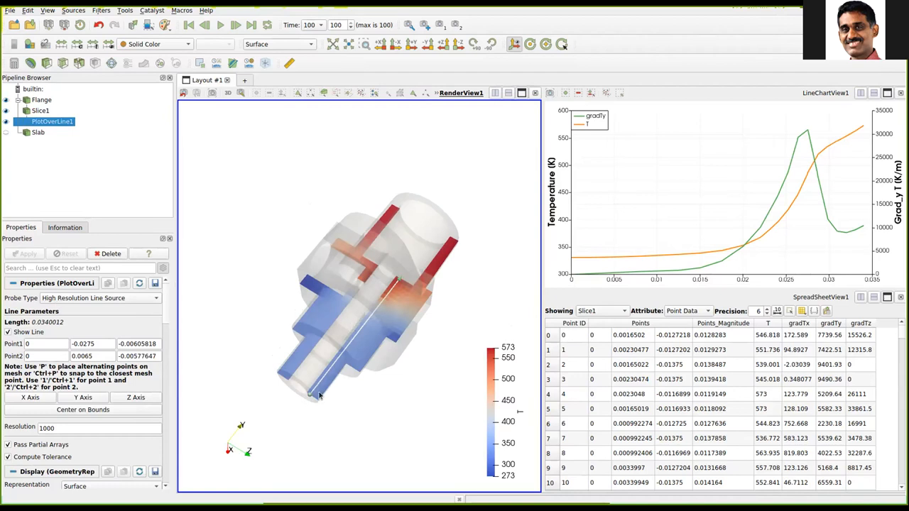
pyautogui.moveTo(644, 258)
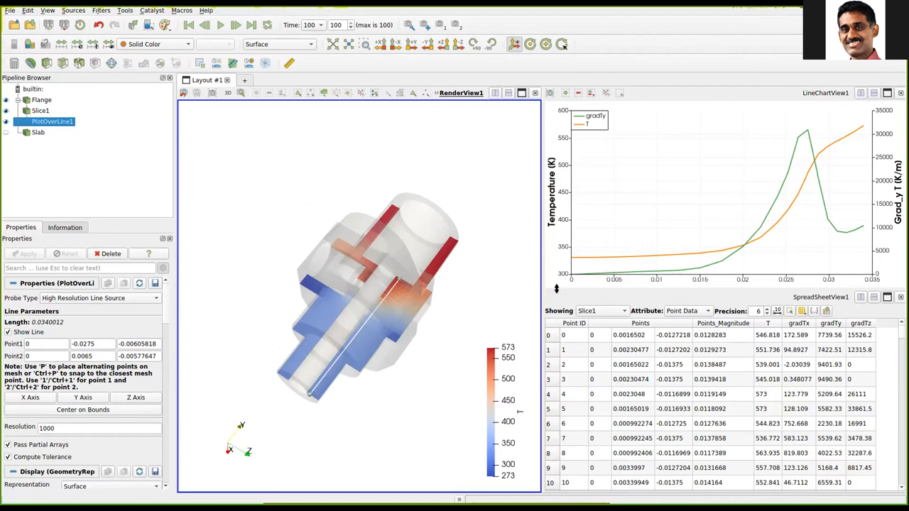
pyautogui.moveTo(520, 270)
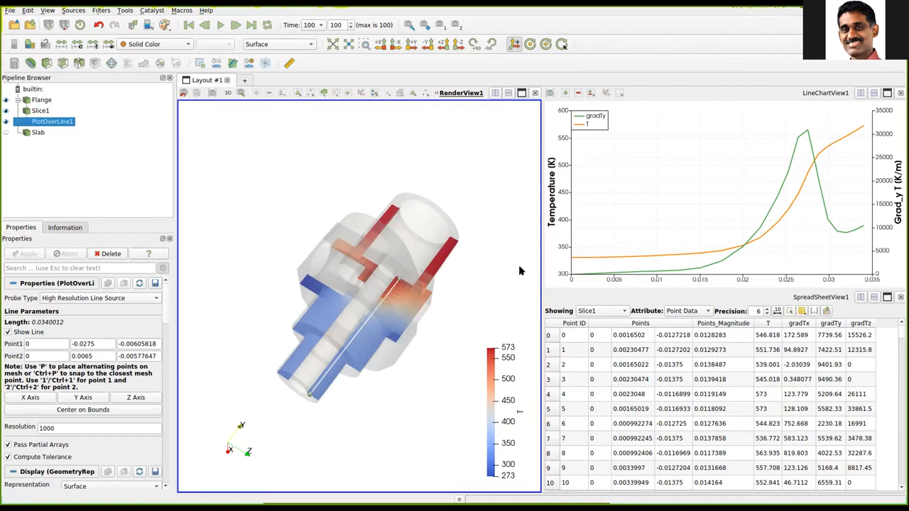
pyautogui.moveTo(573, 258)
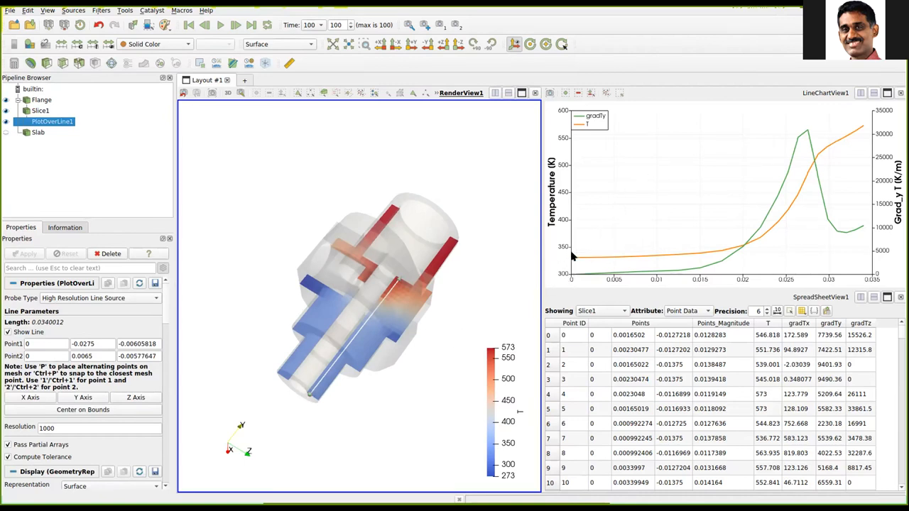
pyautogui.moveTo(576, 258)
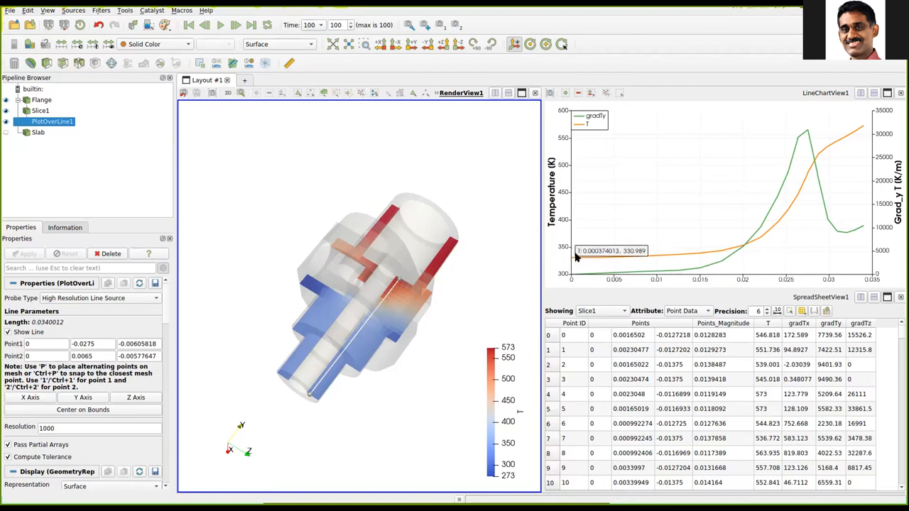
pyautogui.moveTo(383, 284)
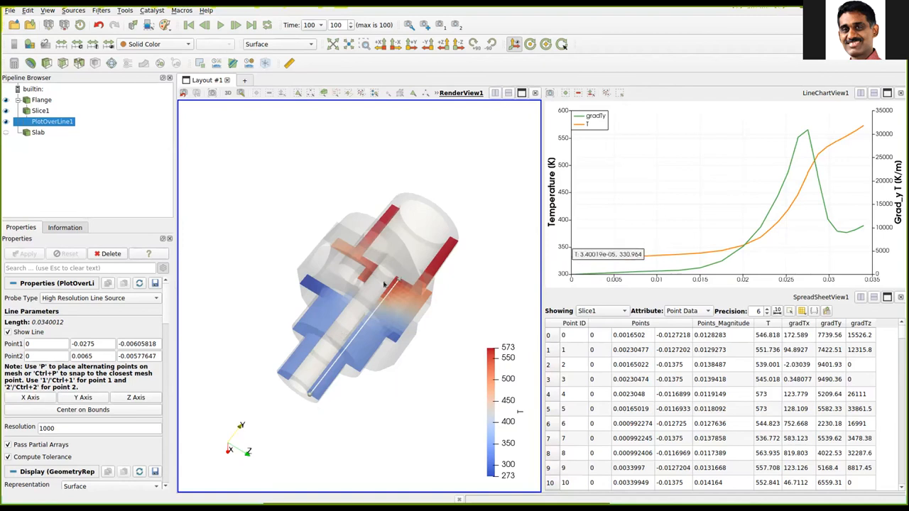
pyautogui.moveTo(765, 123)
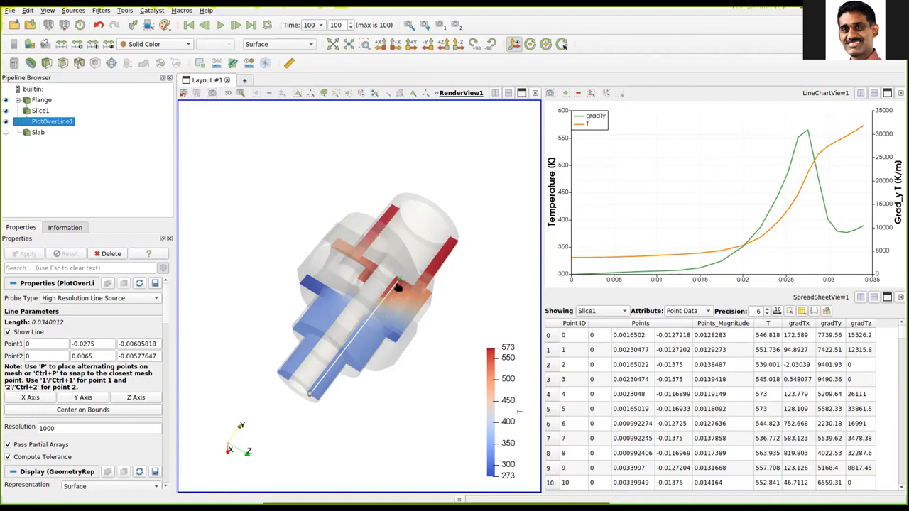
pyautogui.moveTo(689, 245)
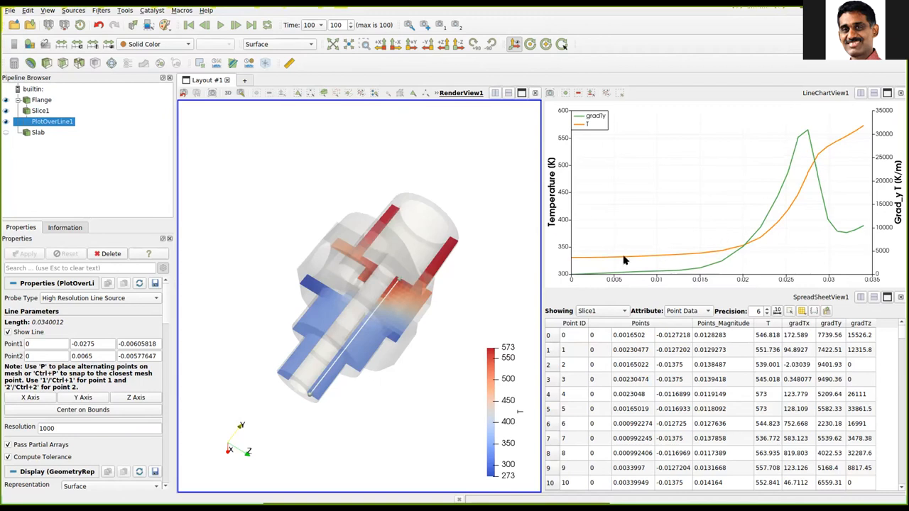
pyautogui.moveTo(814, 163)
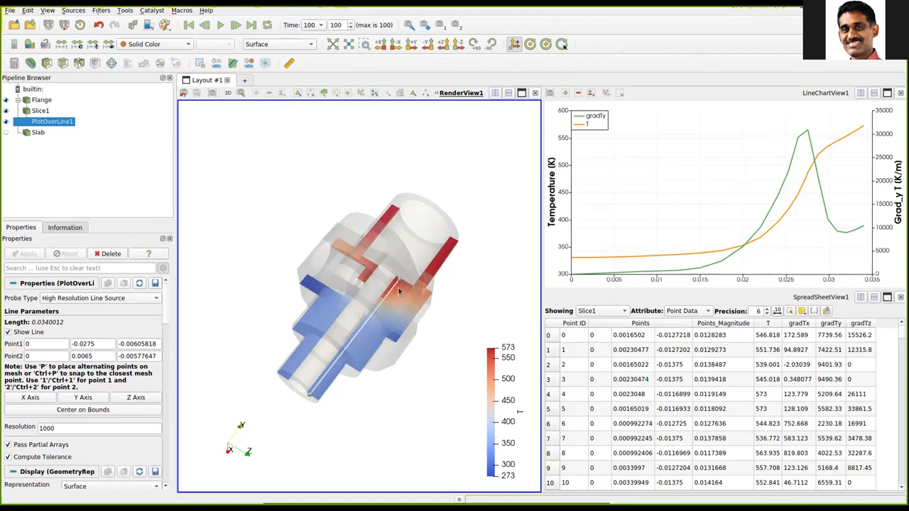
pyautogui.moveTo(464, 229)
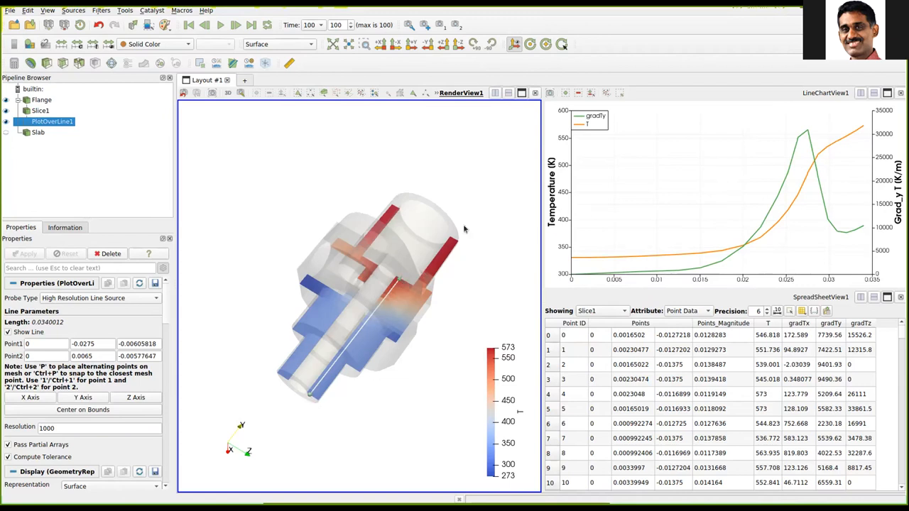
pyautogui.moveTo(459, 270)
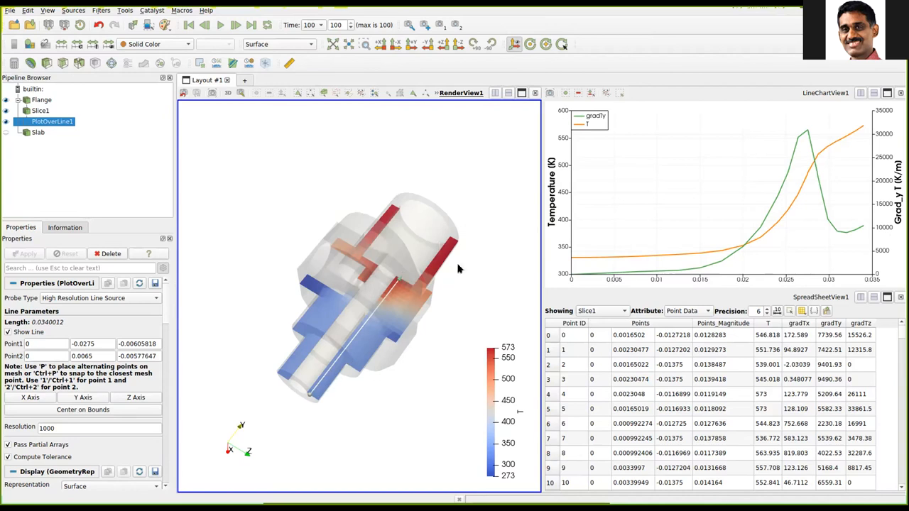
pyautogui.moveTo(805, 164)
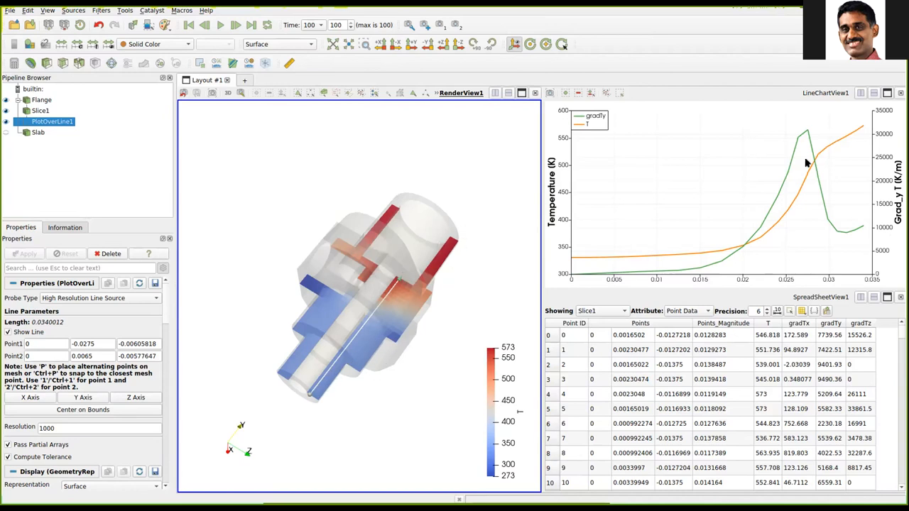
pyautogui.moveTo(806, 149)
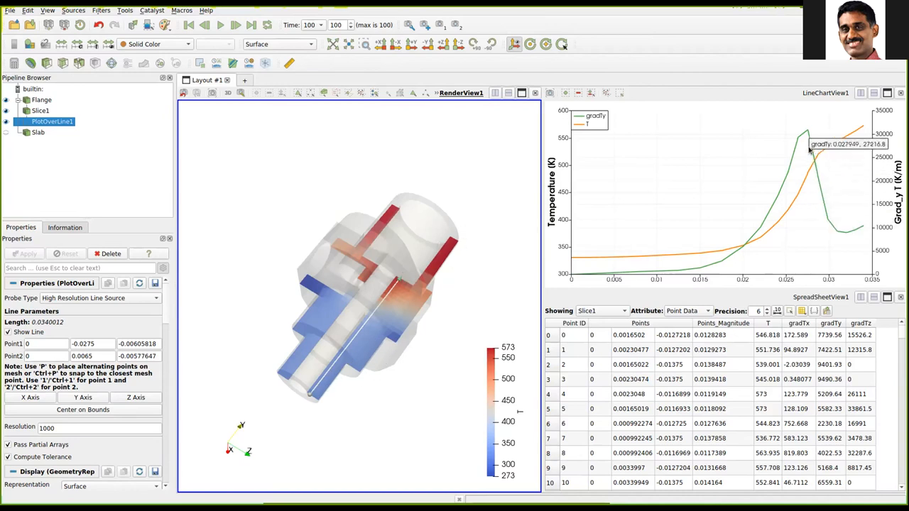
pyautogui.moveTo(794, 176)
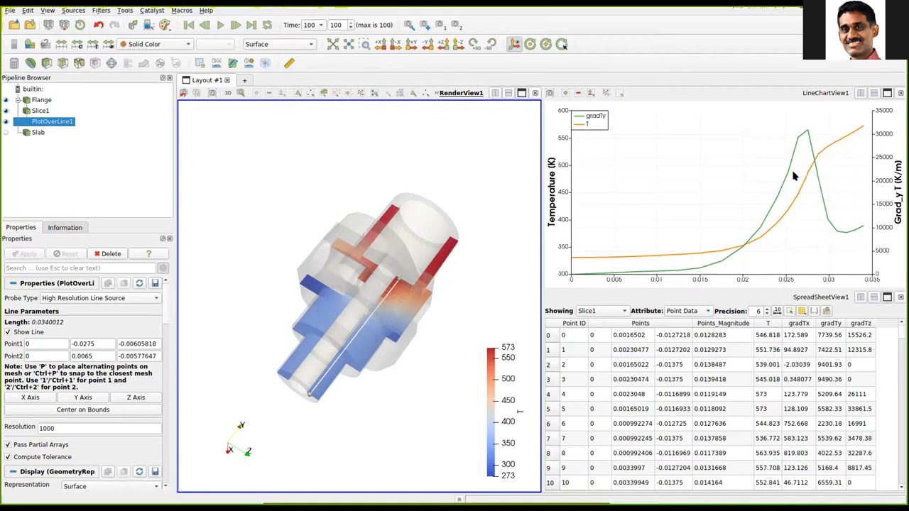
pyautogui.moveTo(589, 305)
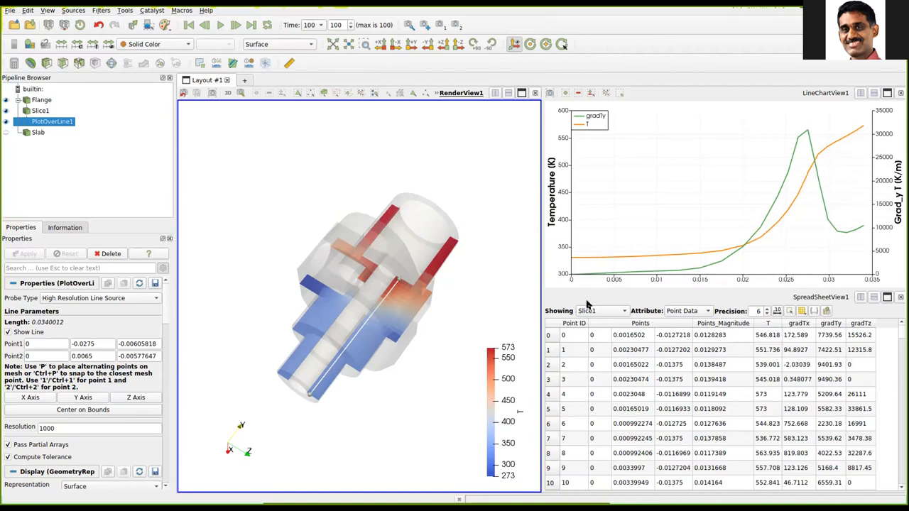
pyautogui.moveTo(763, 223)
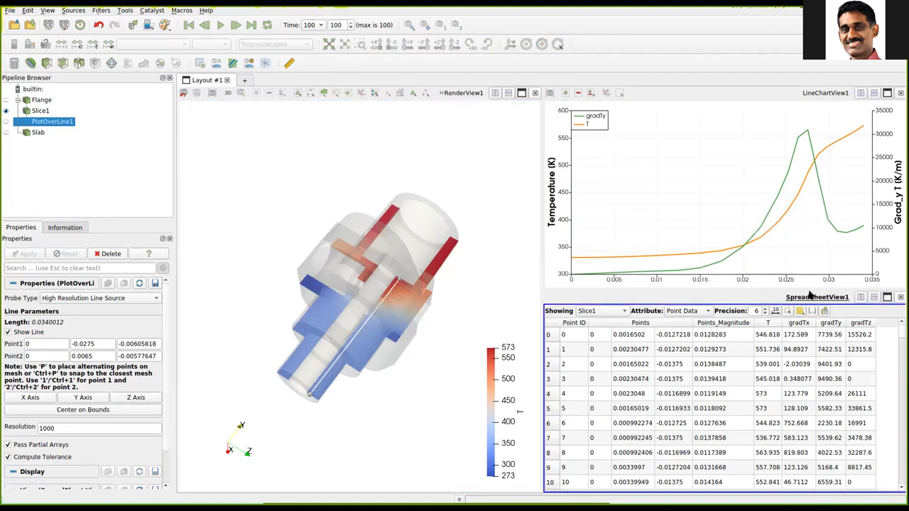
pyautogui.moveTo(746, 256)
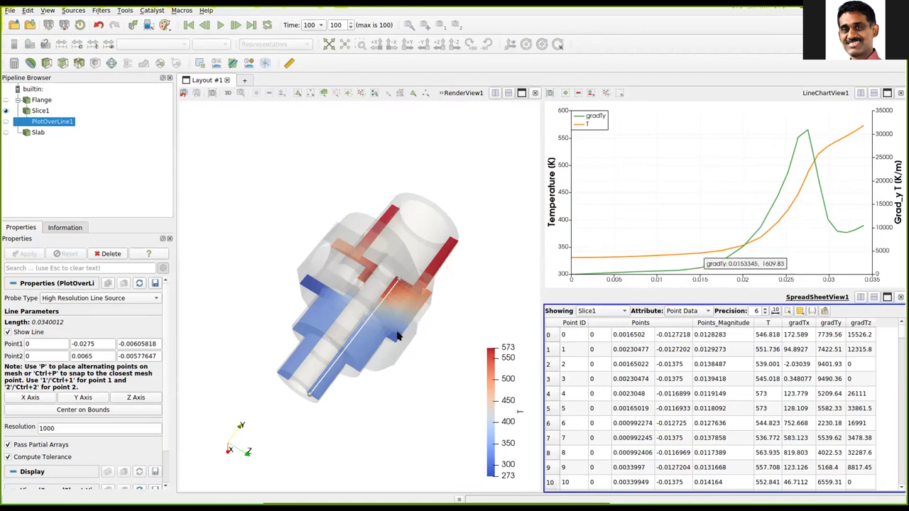
pyautogui.moveTo(667, 245)
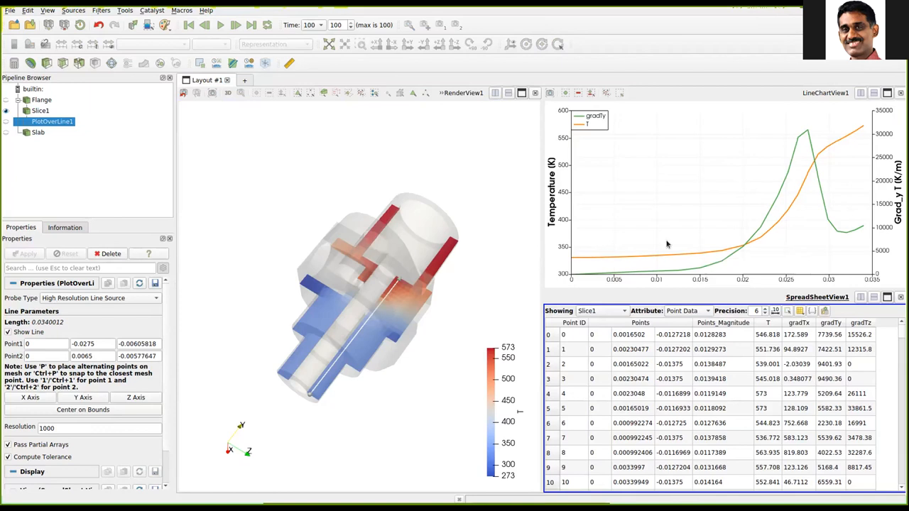
pyautogui.moveTo(694, 226)
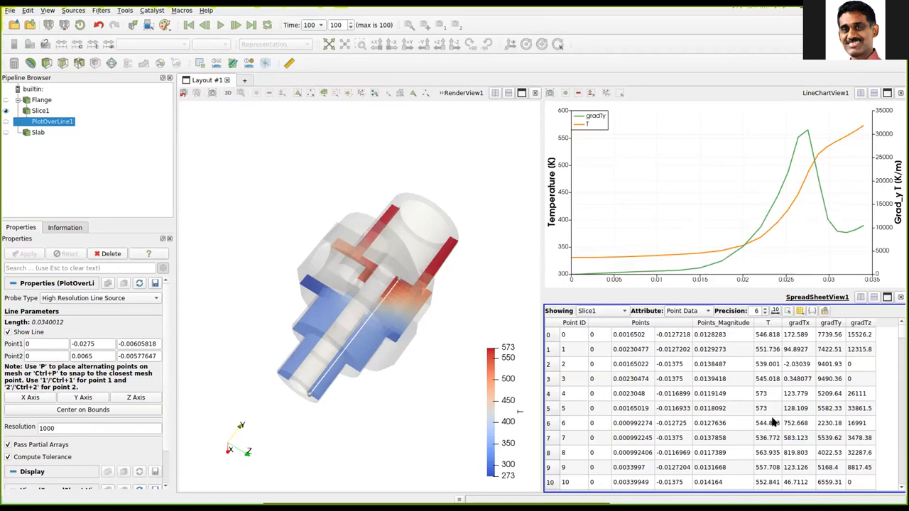
pyautogui.moveTo(771, 469)
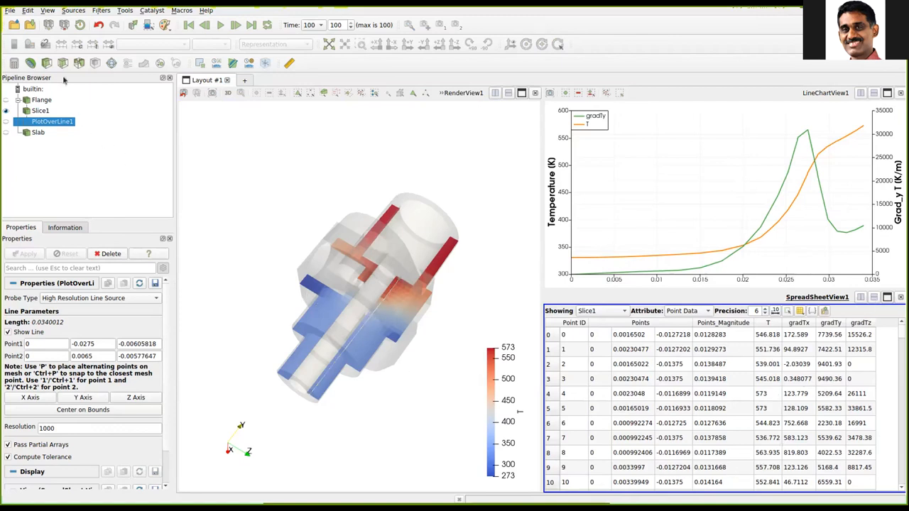
pyautogui.moveTo(70, 206)
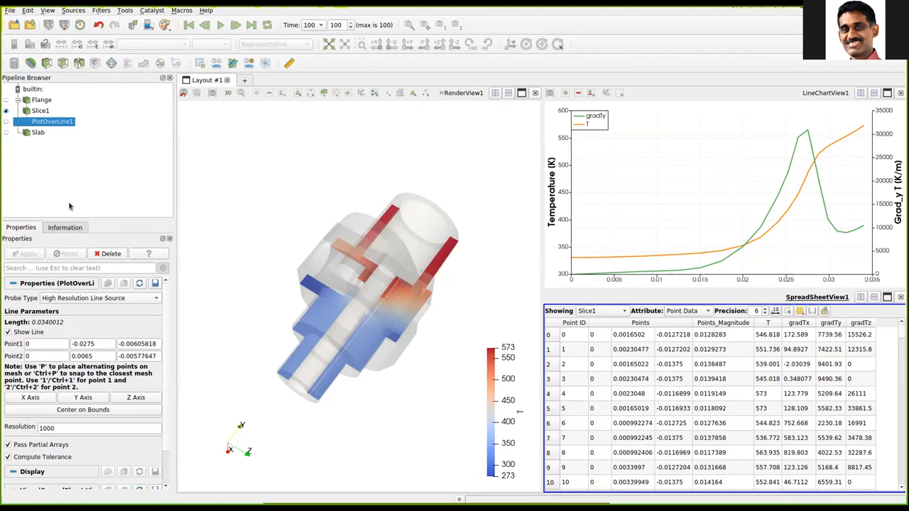
pyautogui.moveTo(36, 237)
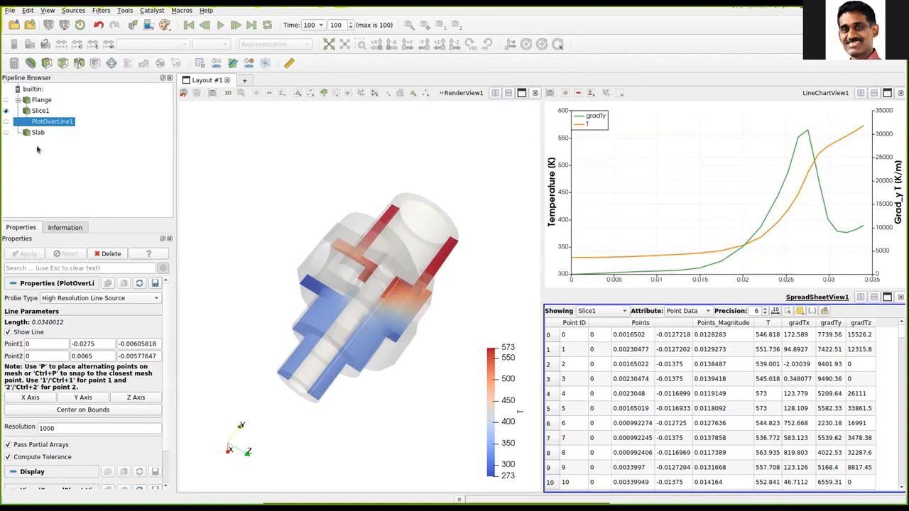
pyautogui.moveTo(287, 319)
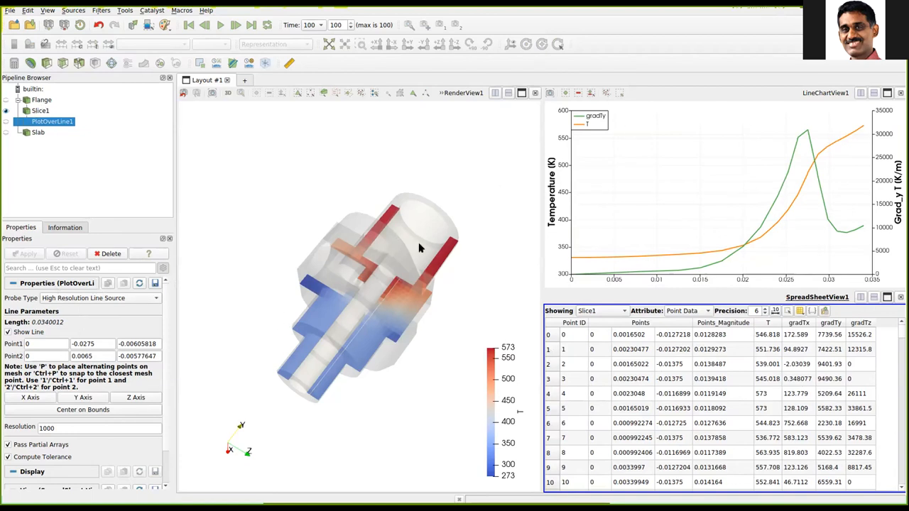
pyautogui.moveTo(492, 191)
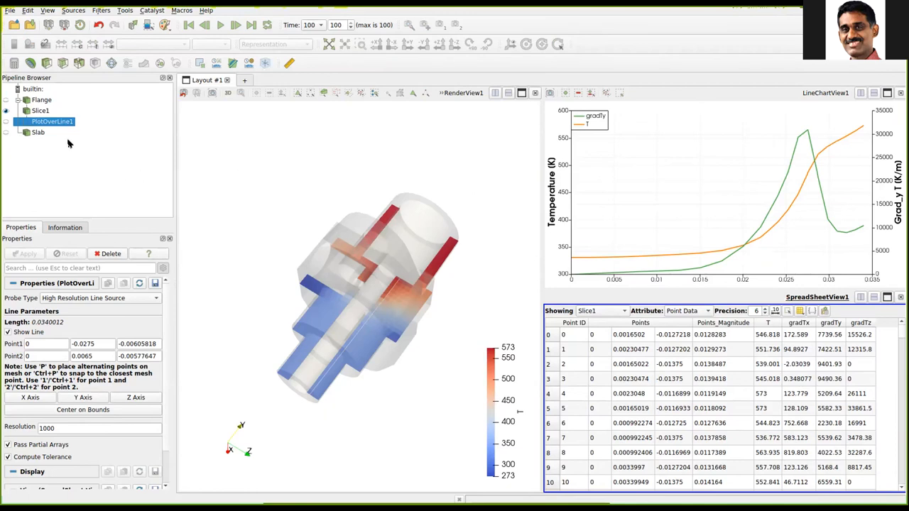
pyautogui.moveTo(75, 356)
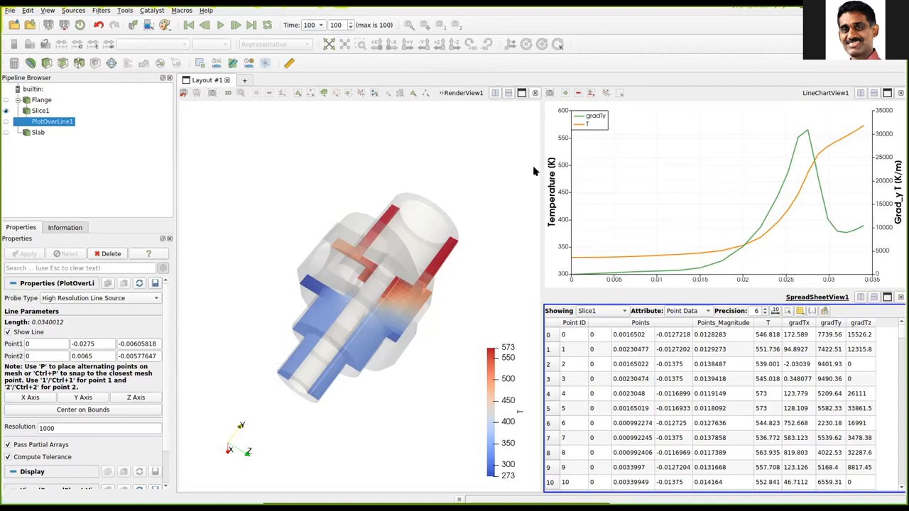
pyautogui.moveTo(445, 174)
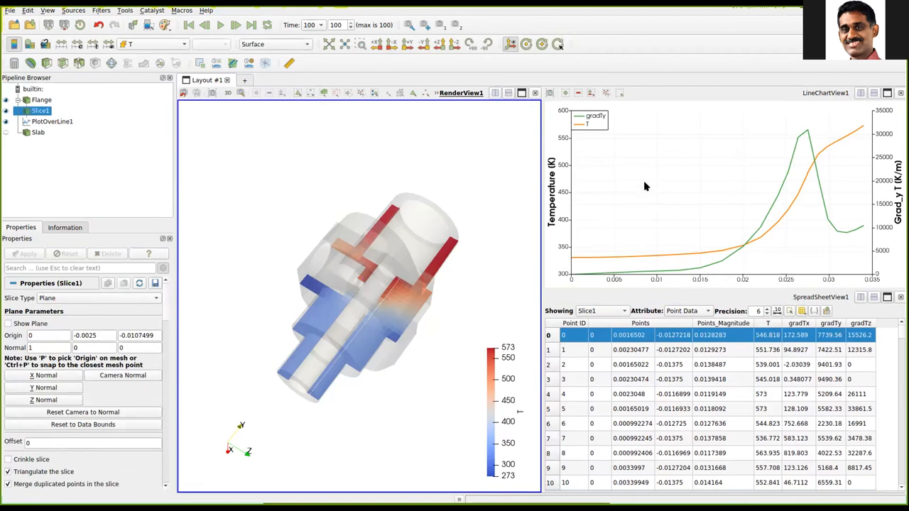
pyautogui.click(51, 120)
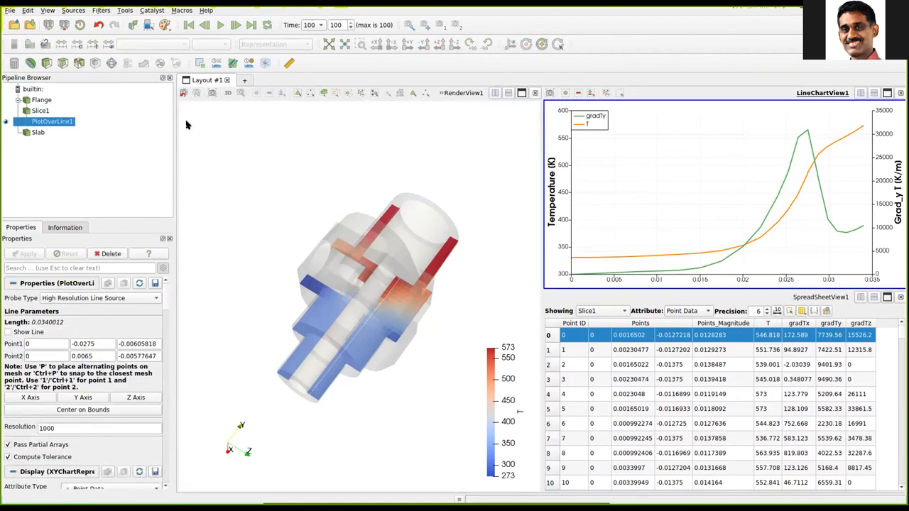
pyautogui.click(42, 110)
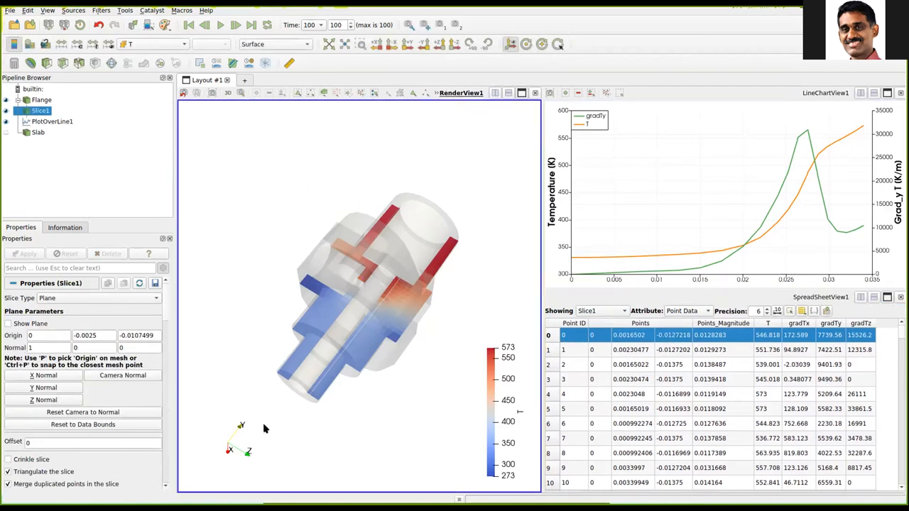
pyautogui.moveTo(106, 148)
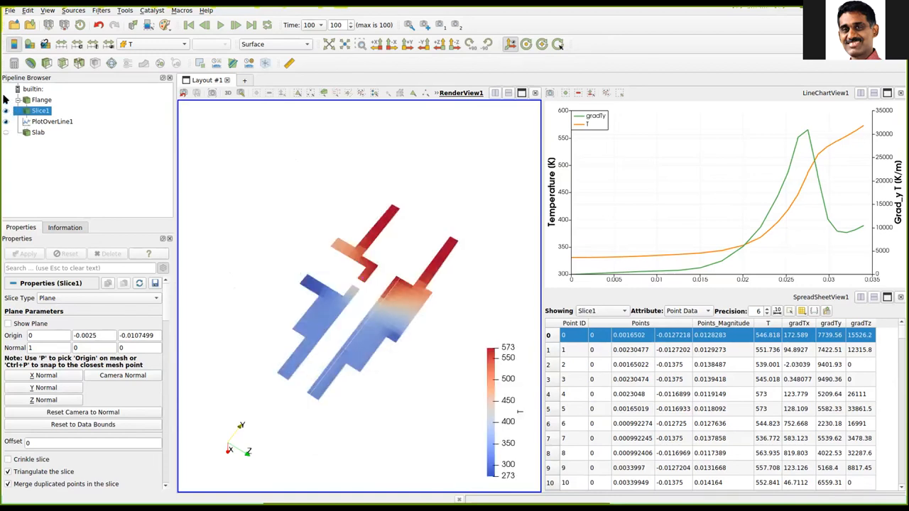
pyautogui.click(41, 100)
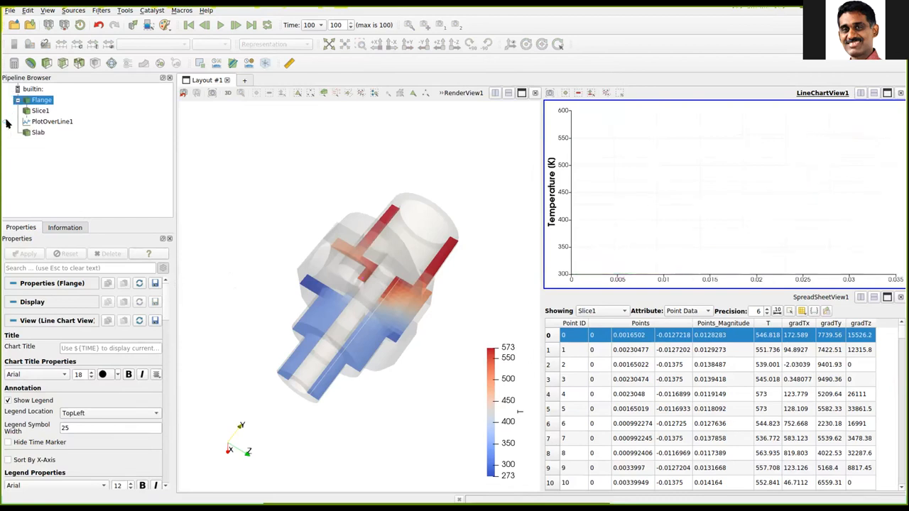
pyautogui.click(51, 122)
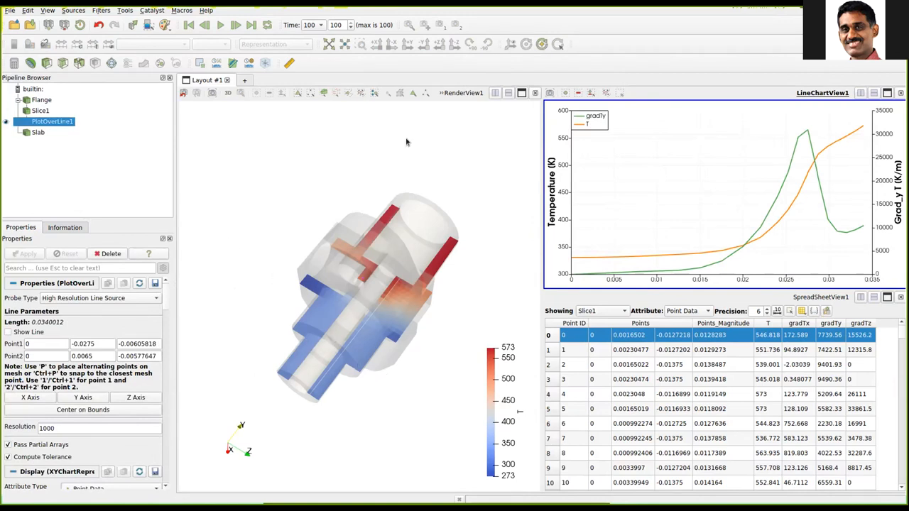
pyautogui.moveTo(701, 196)
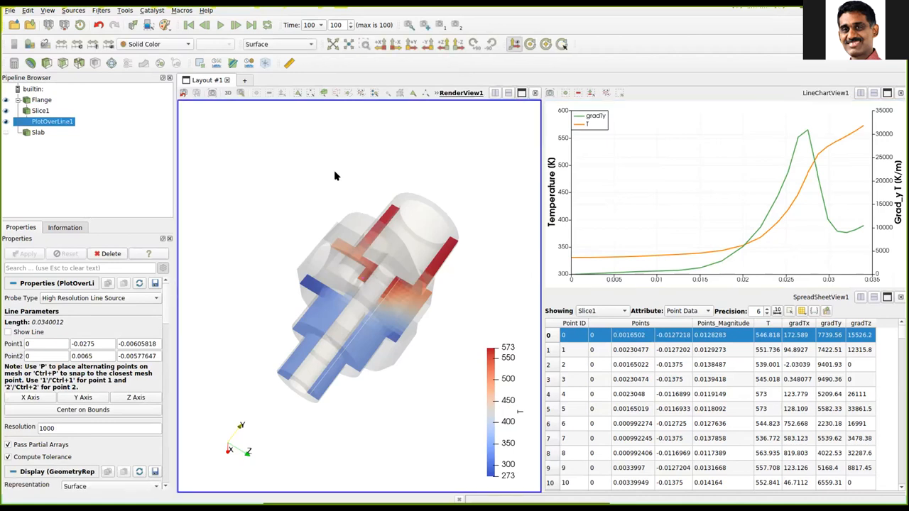
pyautogui.moveTo(78, 456)
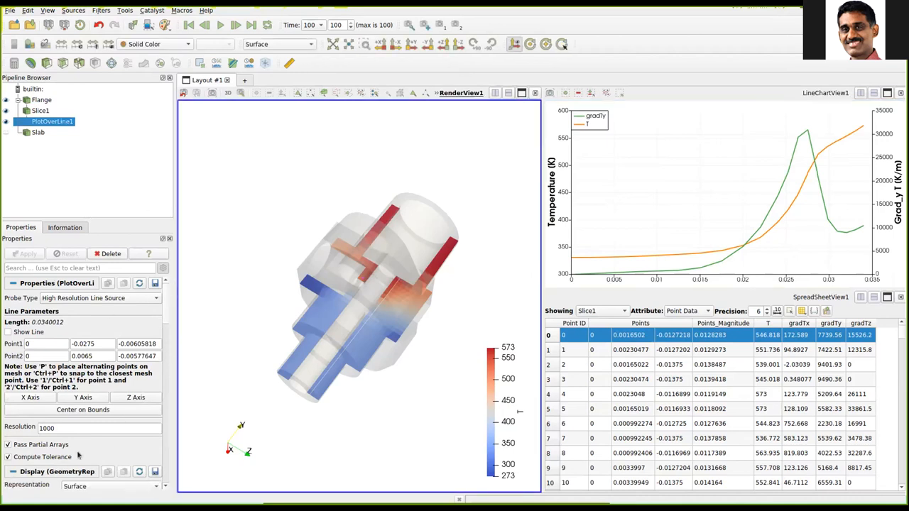
pyautogui.moveTo(135, 377)
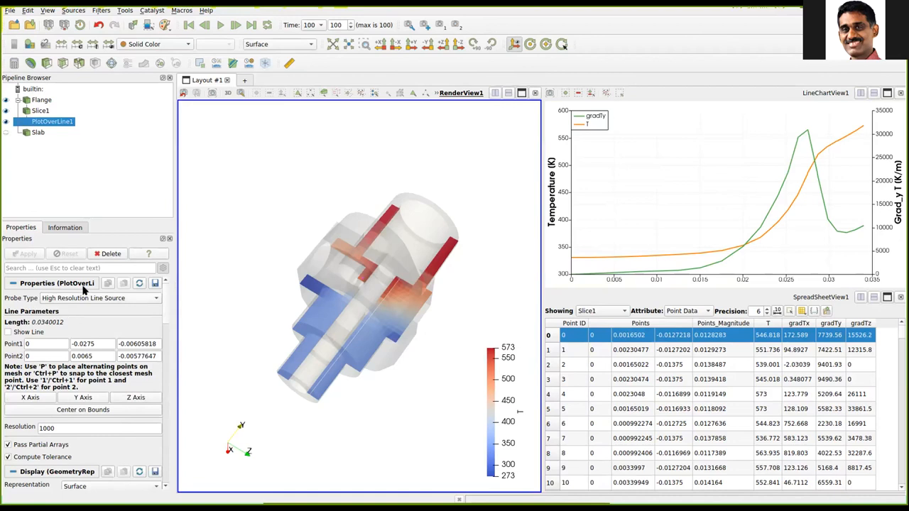
pyautogui.moveTo(189, 353)
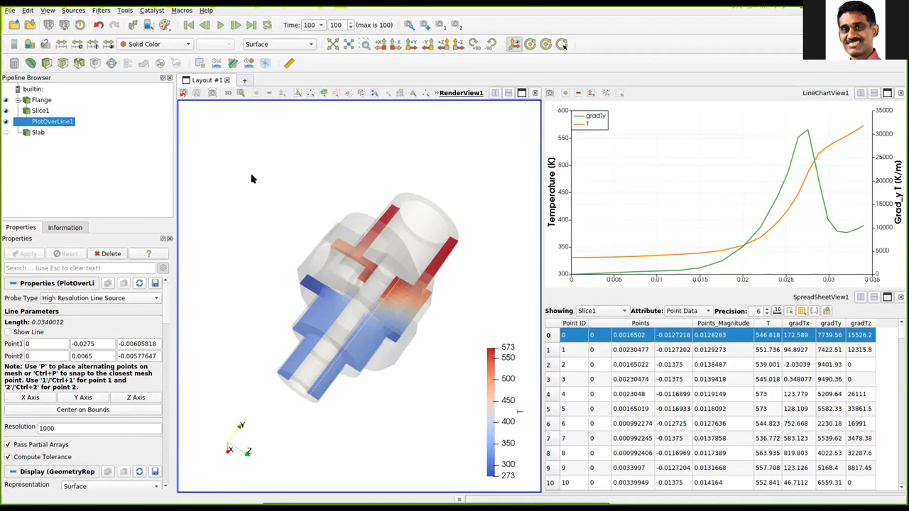
pyautogui.moveTo(440, 160)
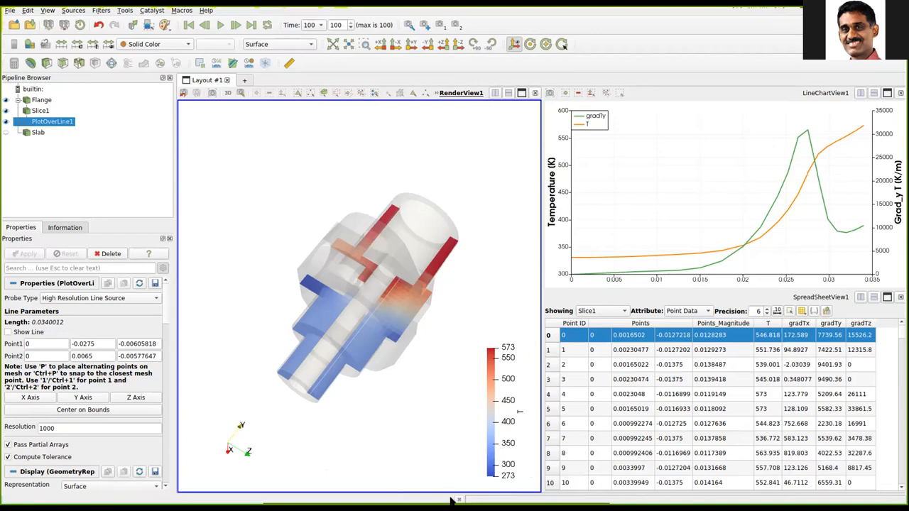
pyautogui.moveTo(460, 501)
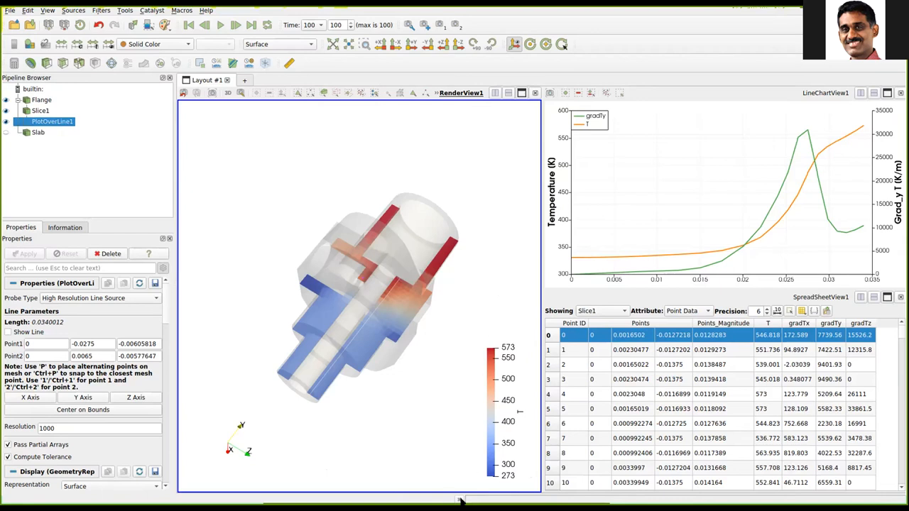
pyautogui.moveTo(463, 507)
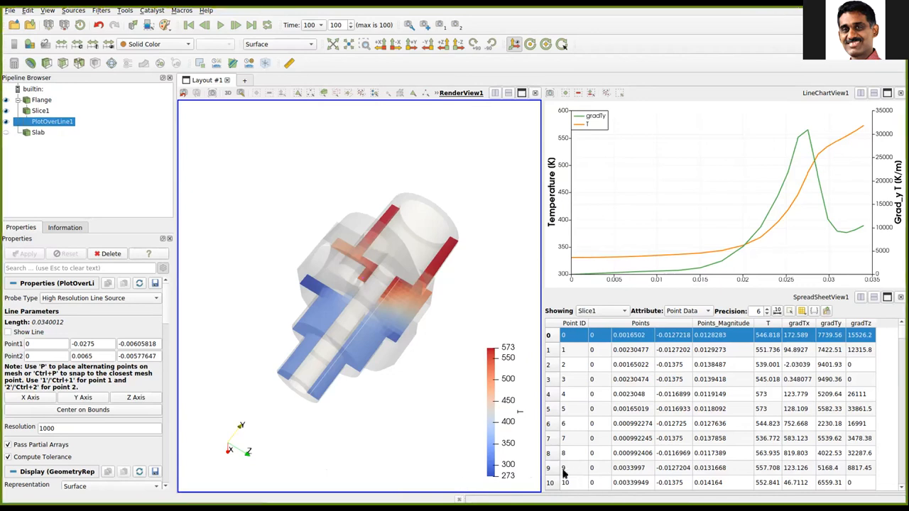
pyautogui.moveTo(433, 276)
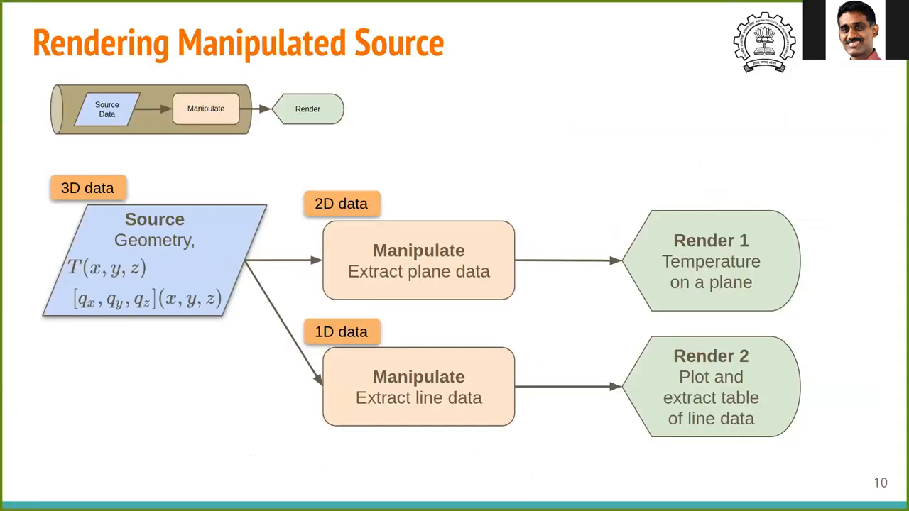
pyautogui.moveTo(480, 322)
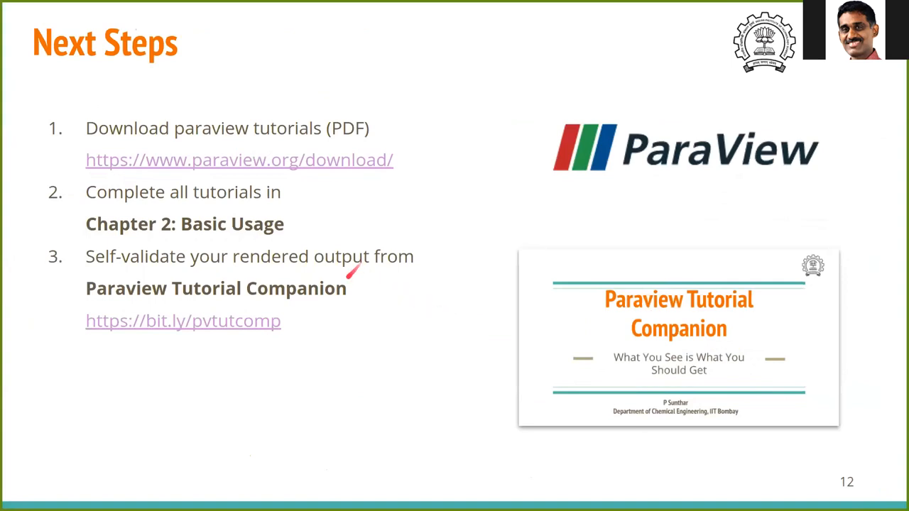
pyautogui.moveTo(144, 145)
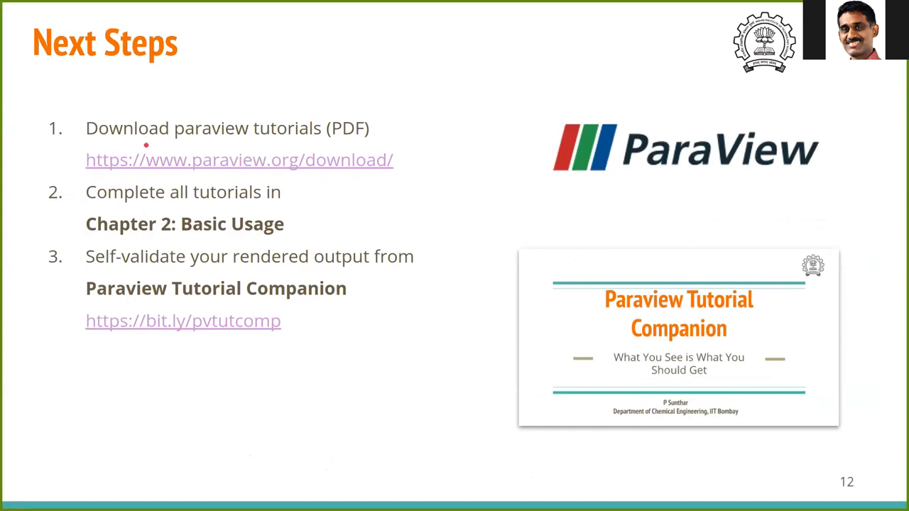
pyautogui.moveTo(262, 149)
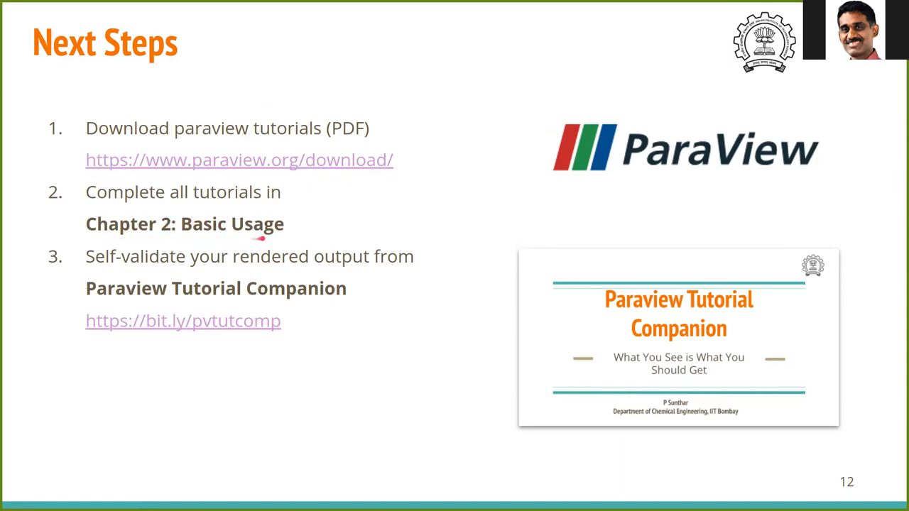
pyautogui.moveTo(287, 238)
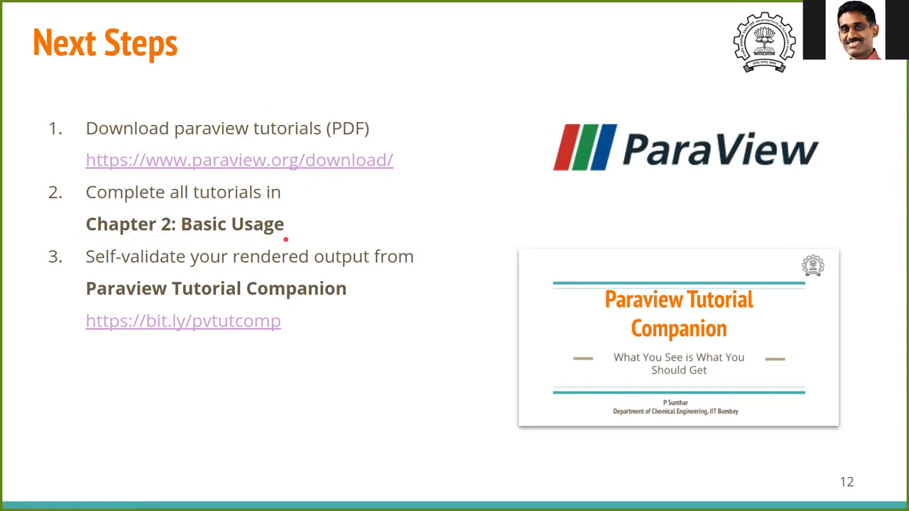
pyautogui.moveTo(310, 226)
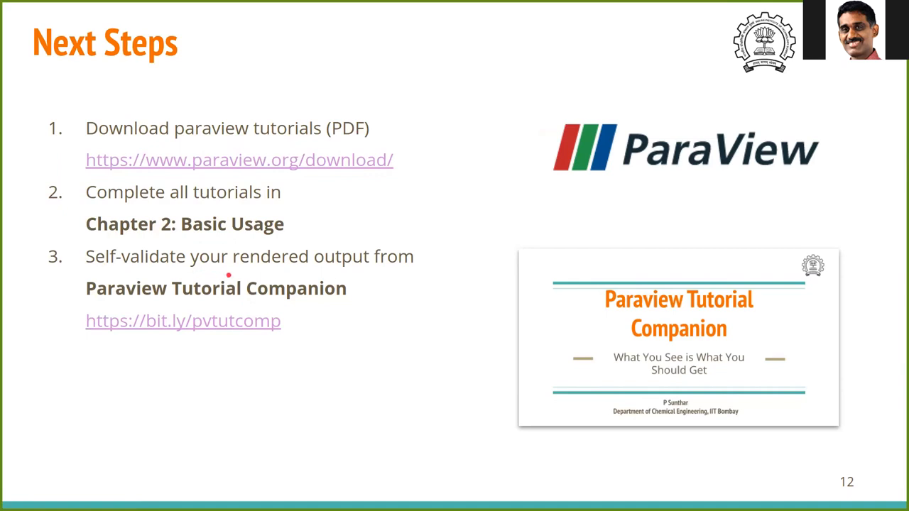
pyautogui.moveTo(206, 321)
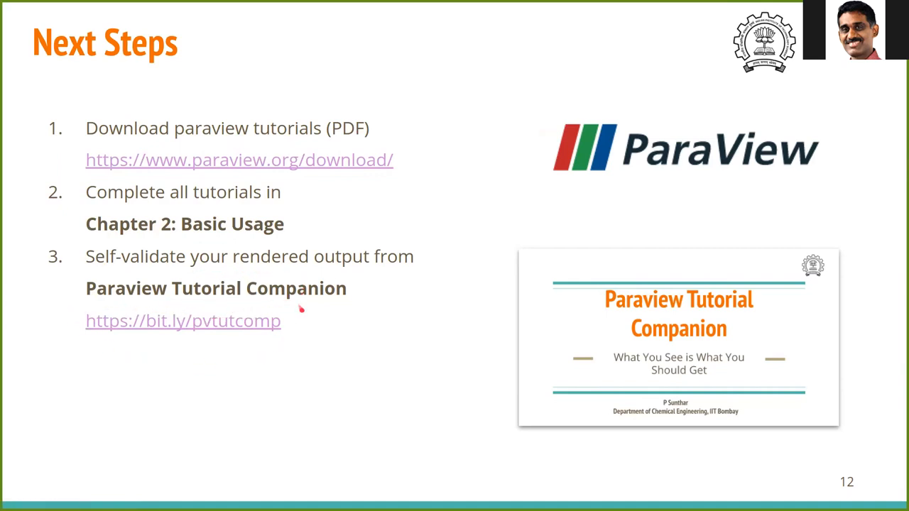
pyautogui.moveTo(662, 359)
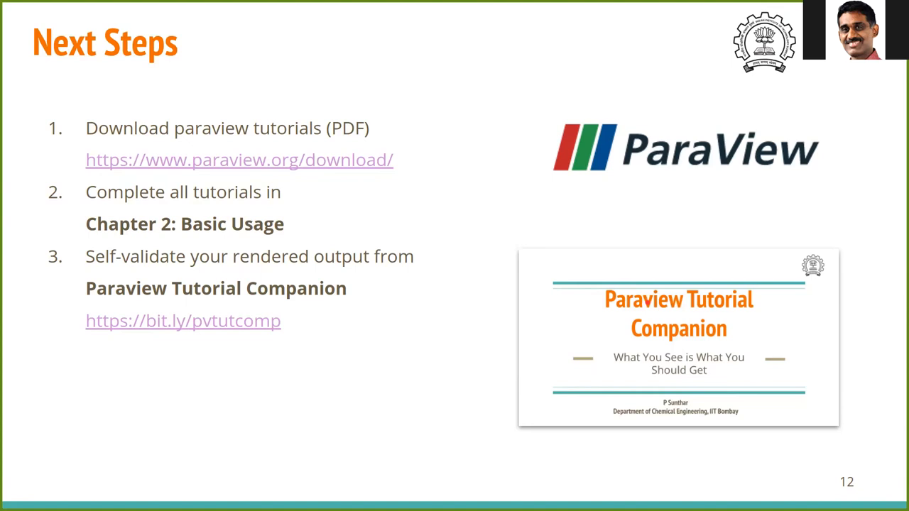
# - Advance to slide 13, 'Summary'
pyautogui.press('Right')
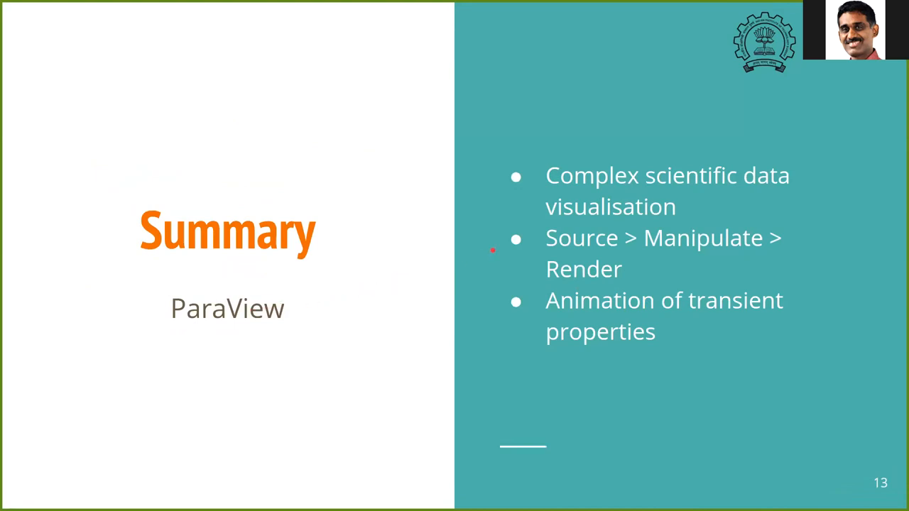
pyautogui.moveTo(739, 204)
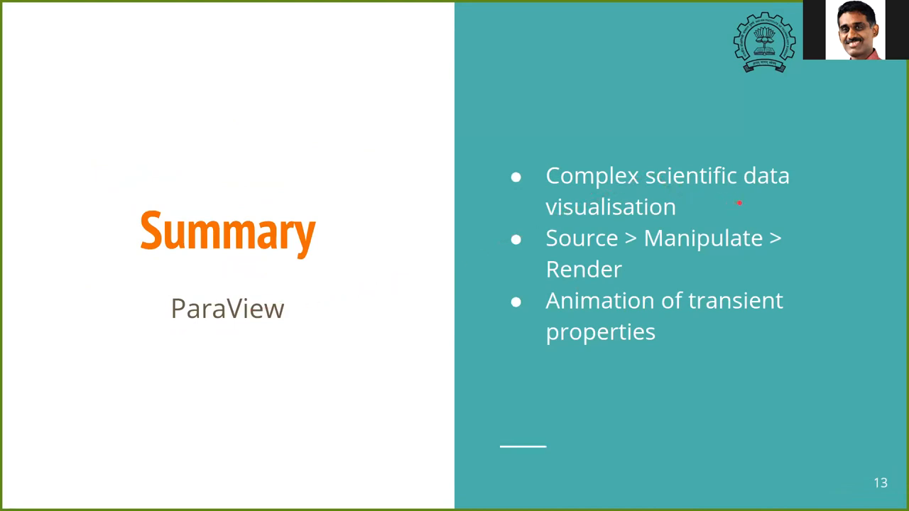
pyautogui.moveTo(682, 220)
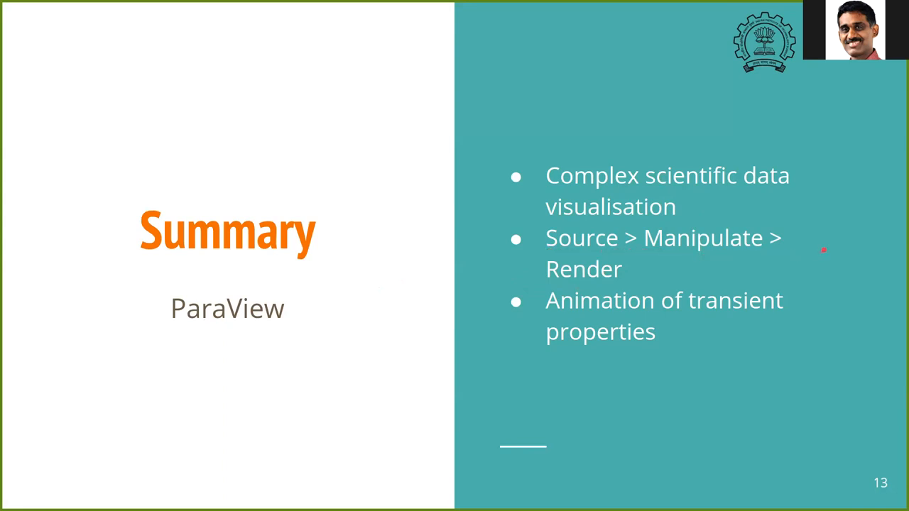
pyautogui.moveTo(825, 248)
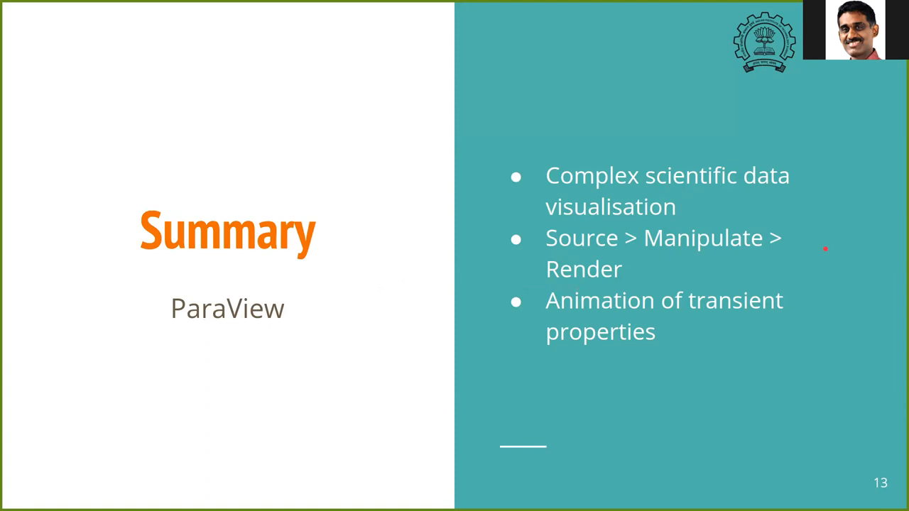
pyautogui.moveTo(640, 267)
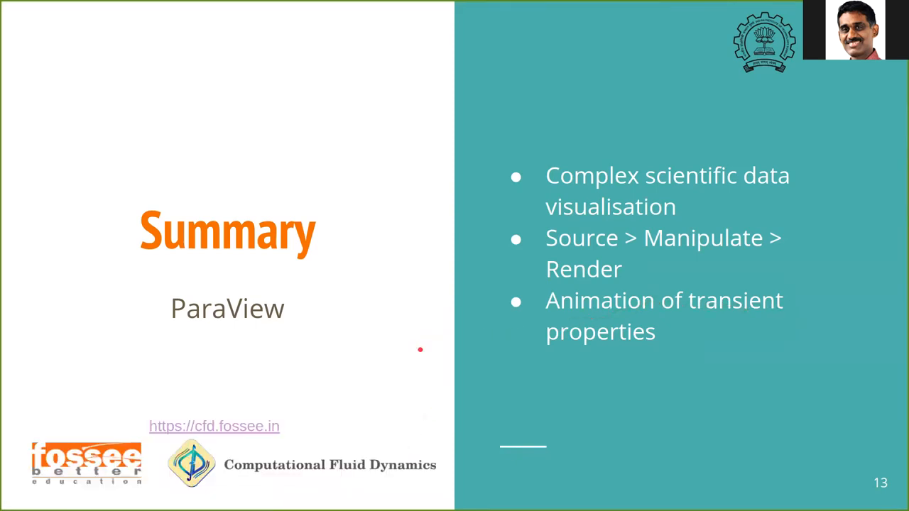
pyautogui.moveTo(425, 346)
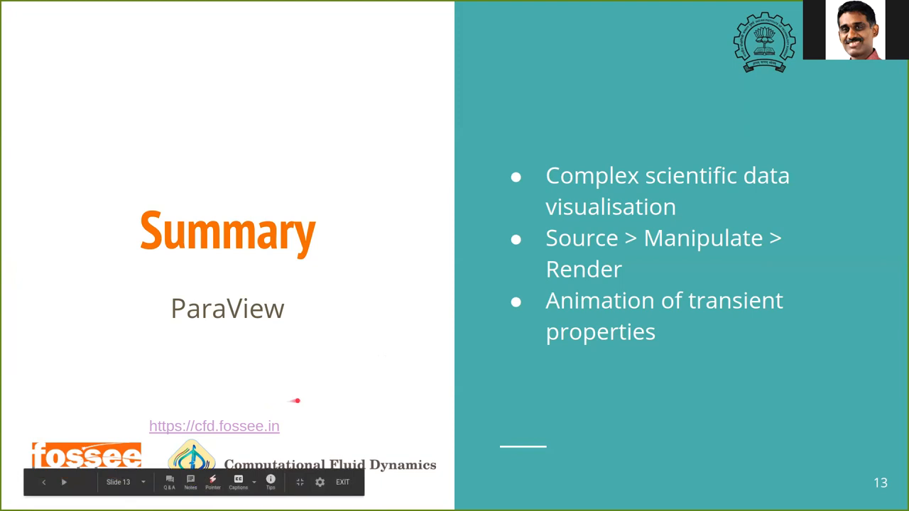
pyautogui.moveTo(505, 487)
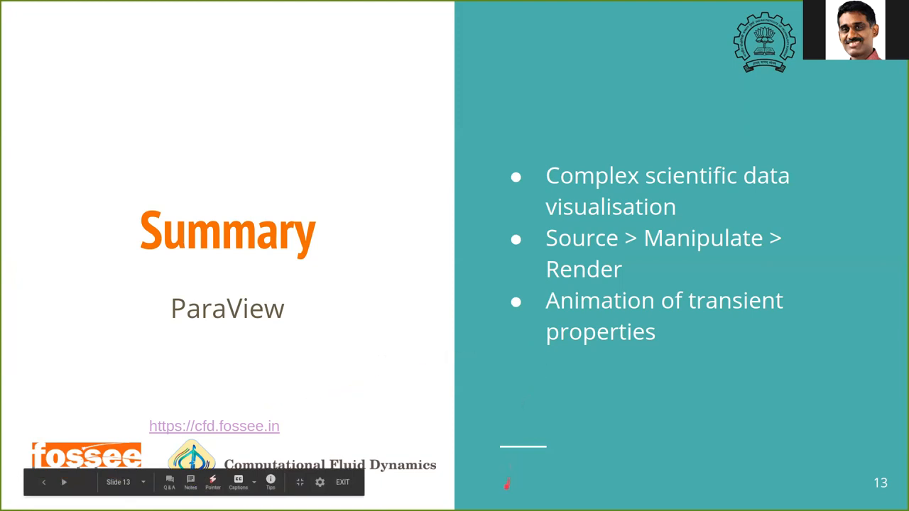